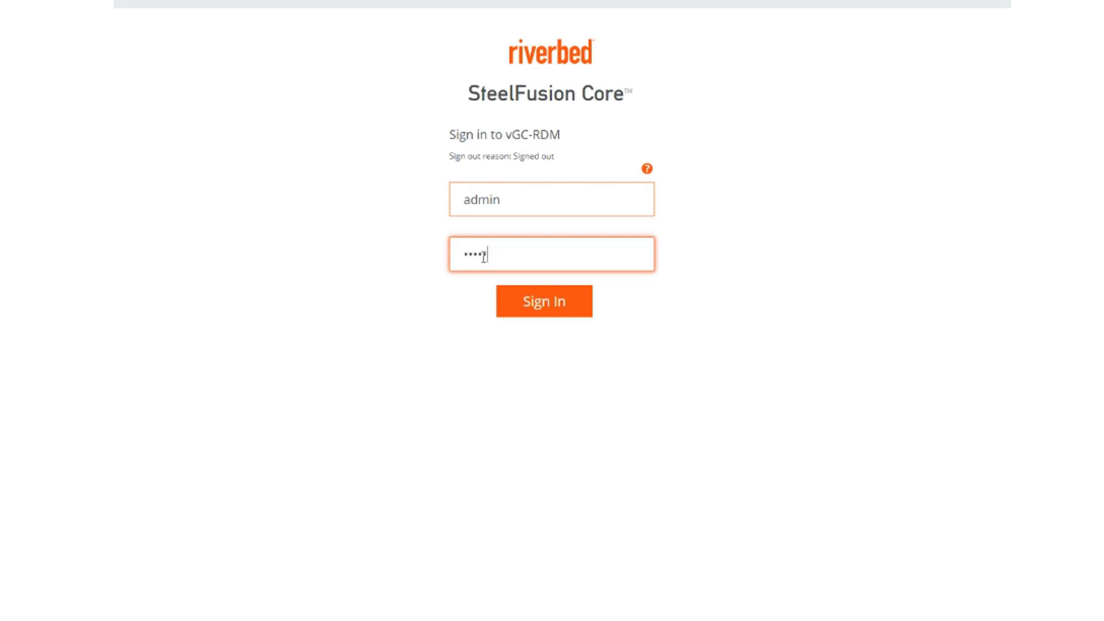
Sign in to the vGC-RDM Core and the SYDlab-SH11 SteelHead web consoles.
left_click(543, 301)
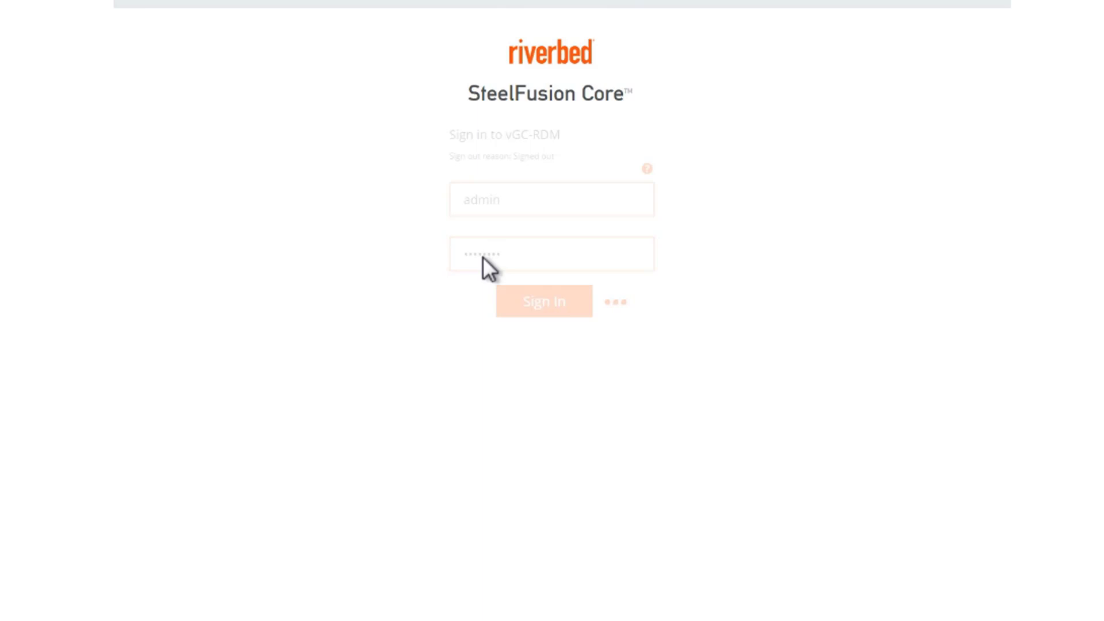
left_click(543, 300)
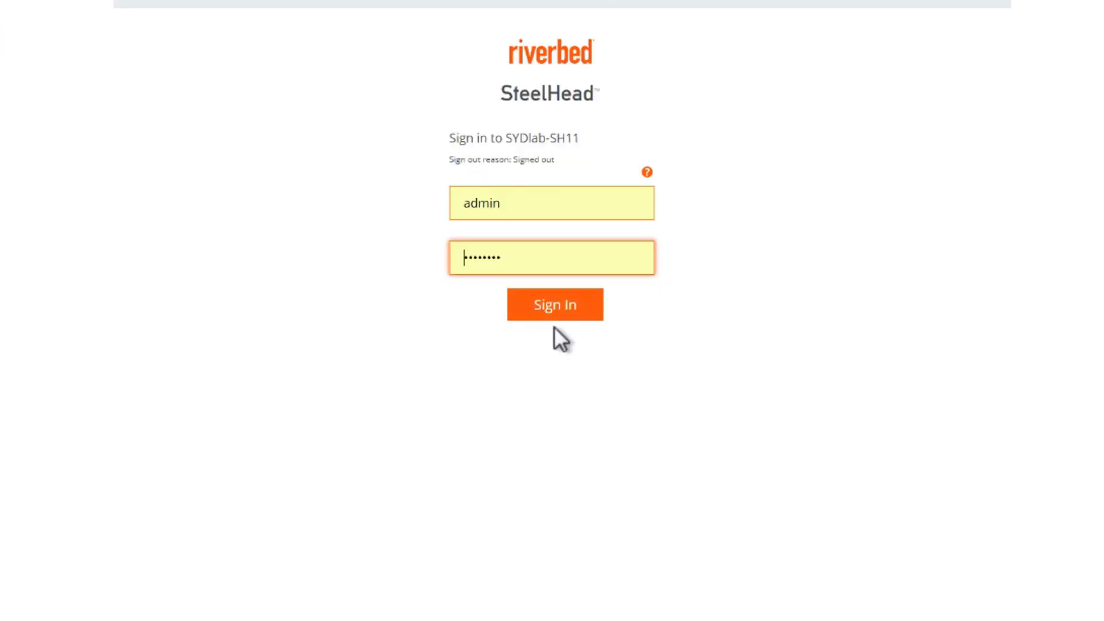
left_click(554, 304)
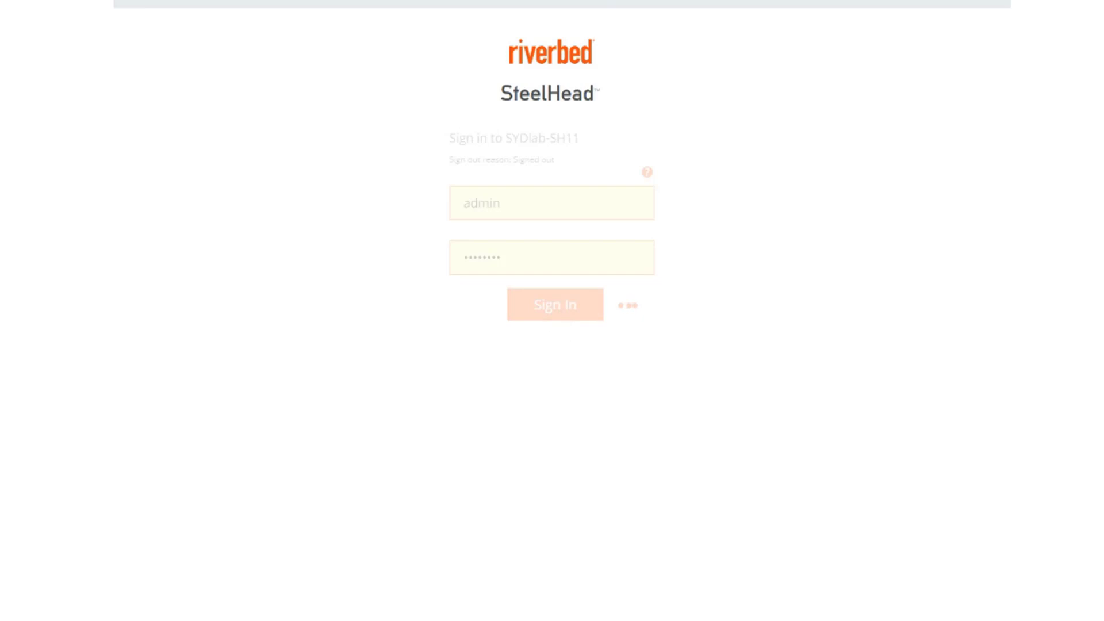
left_click(554, 304)
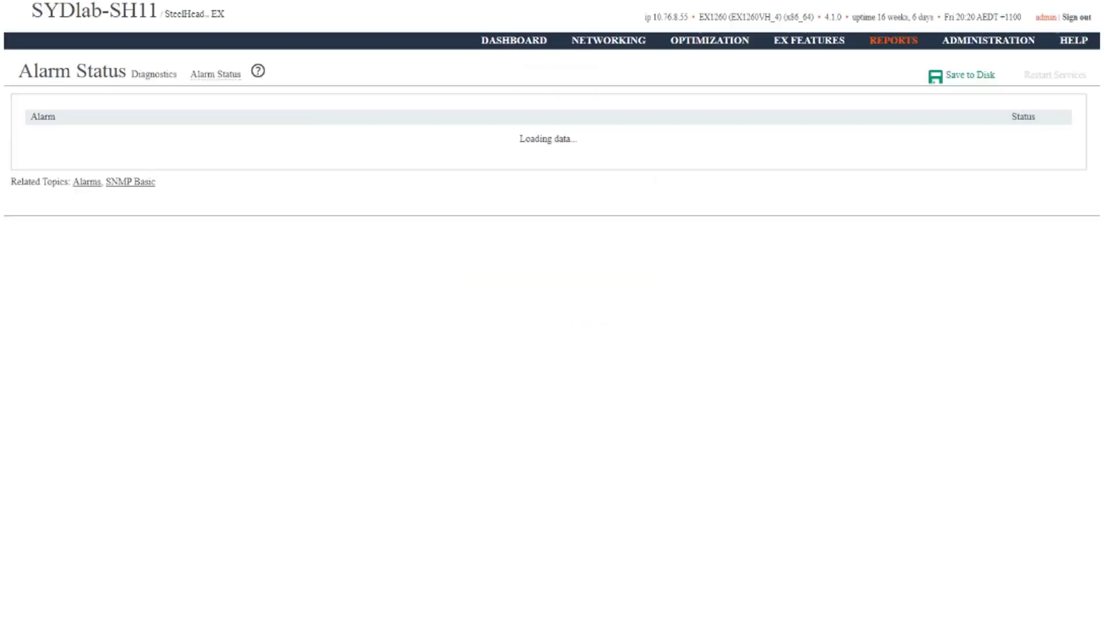
Show the Edge's Core connection, then list SteelFusion Edges with SYDlab-SH11 connected.
left_click(809, 40)
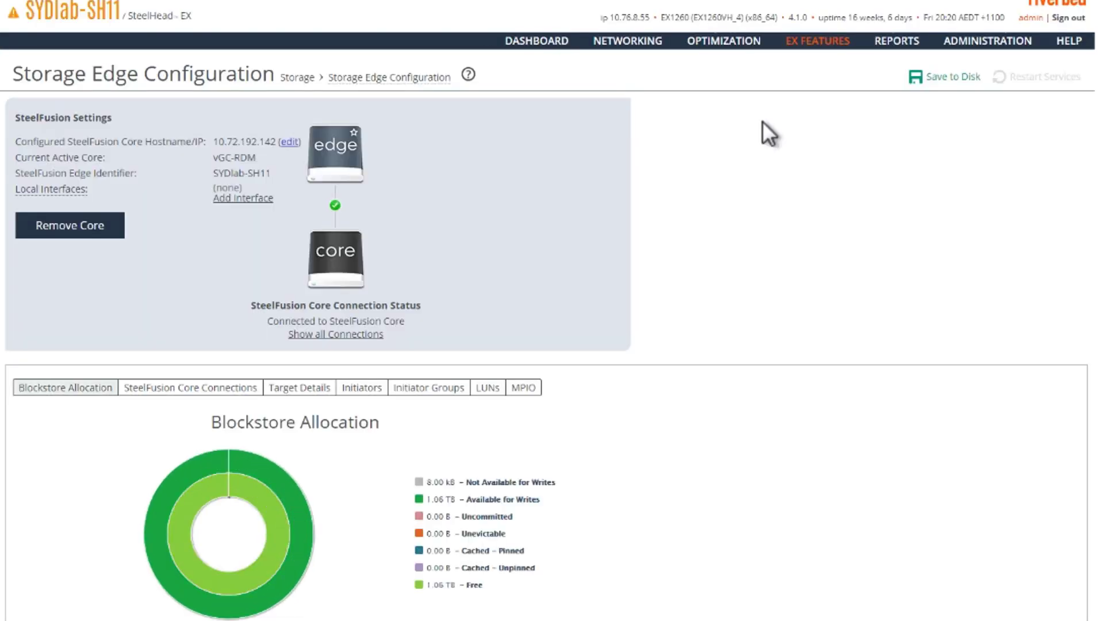
left_click(243, 198)
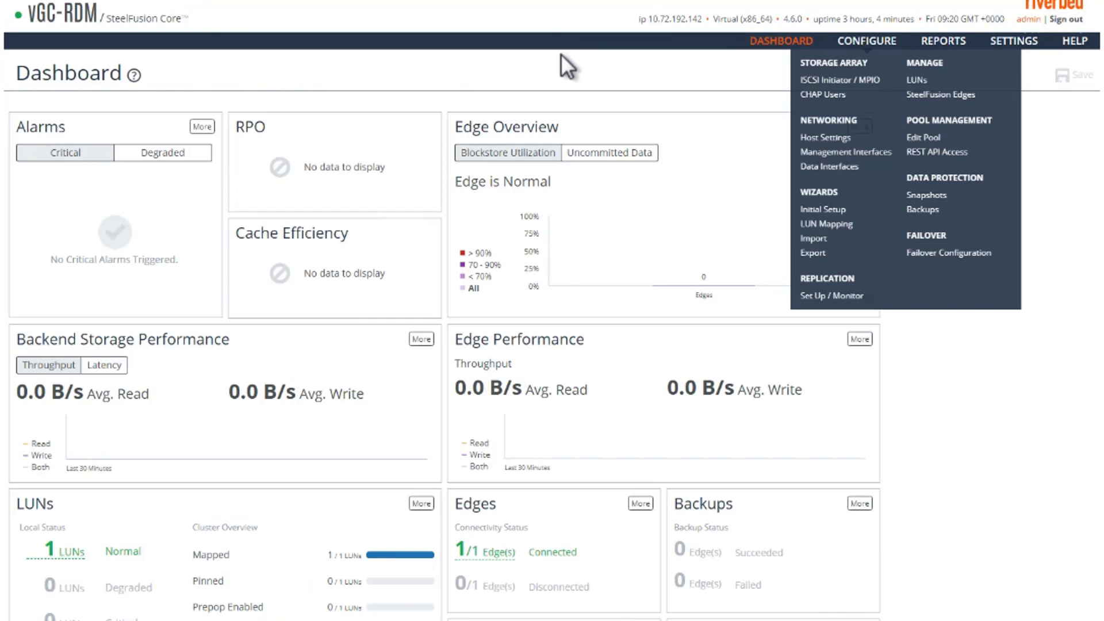
left_click(917, 79)
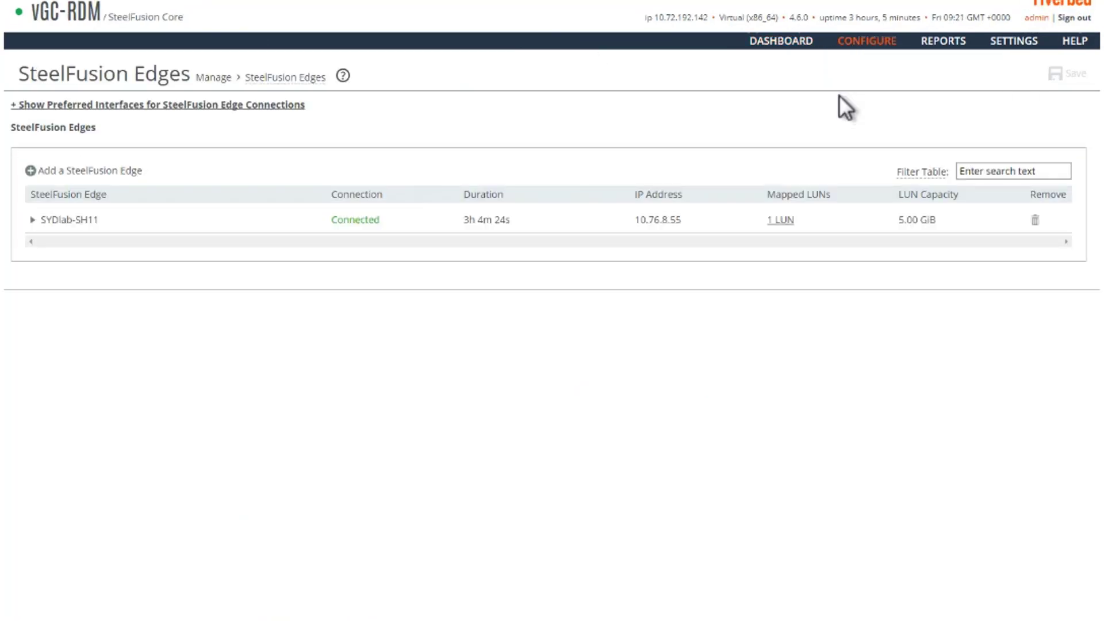
mouse_move(496, 114)
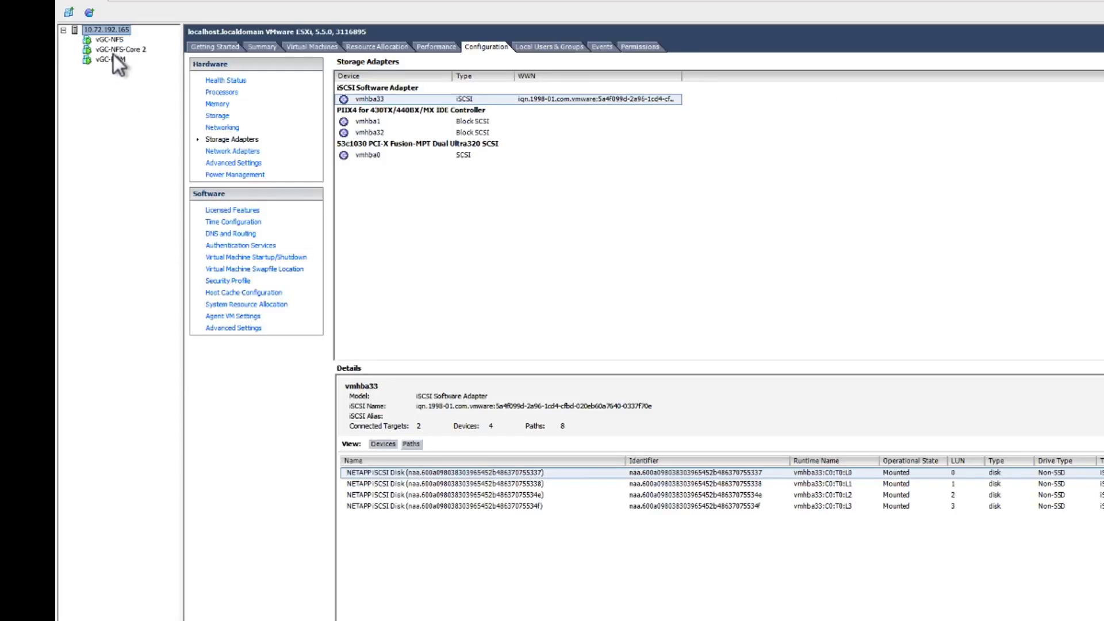
Bring up the vGC-RDM virtual machine's summary from the inventory tree.
left_click(111, 59)
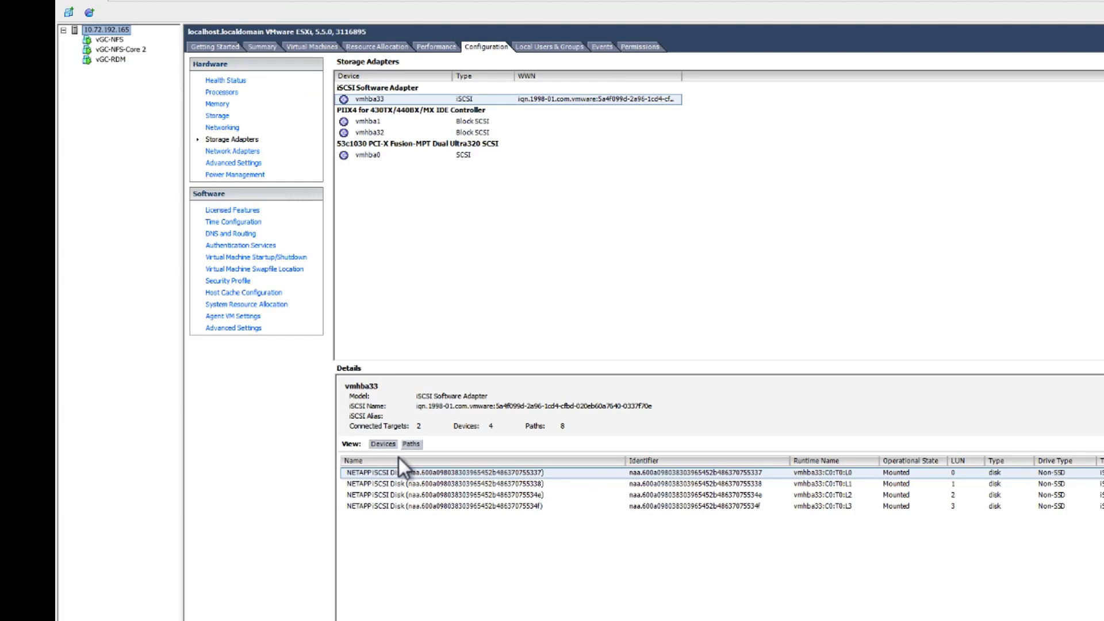
mouse_move(534, 219)
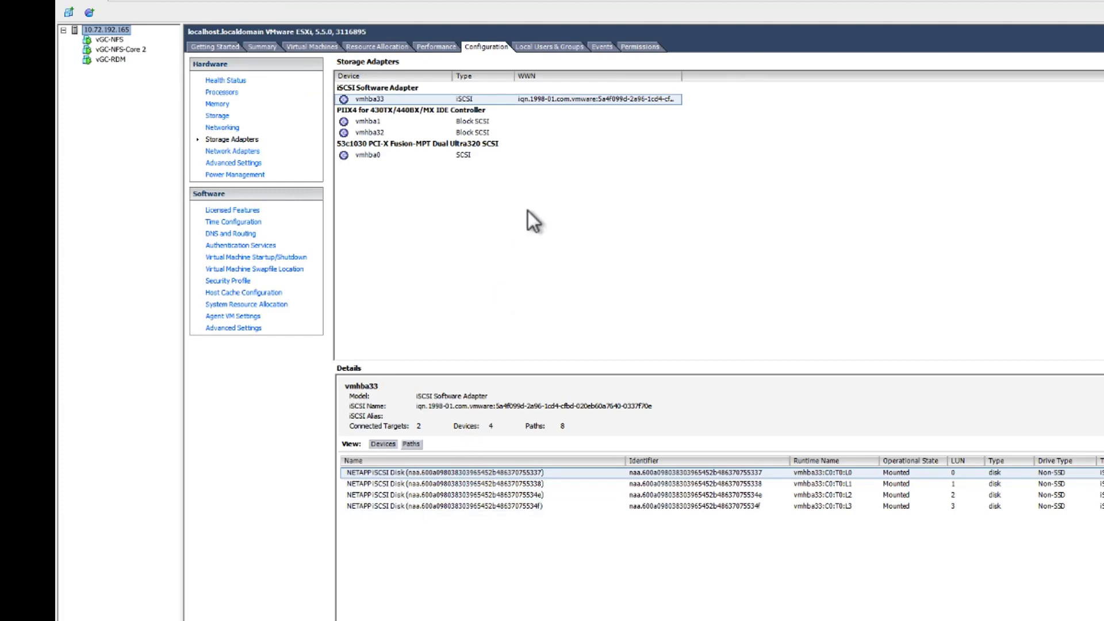
mouse_move(464, 189)
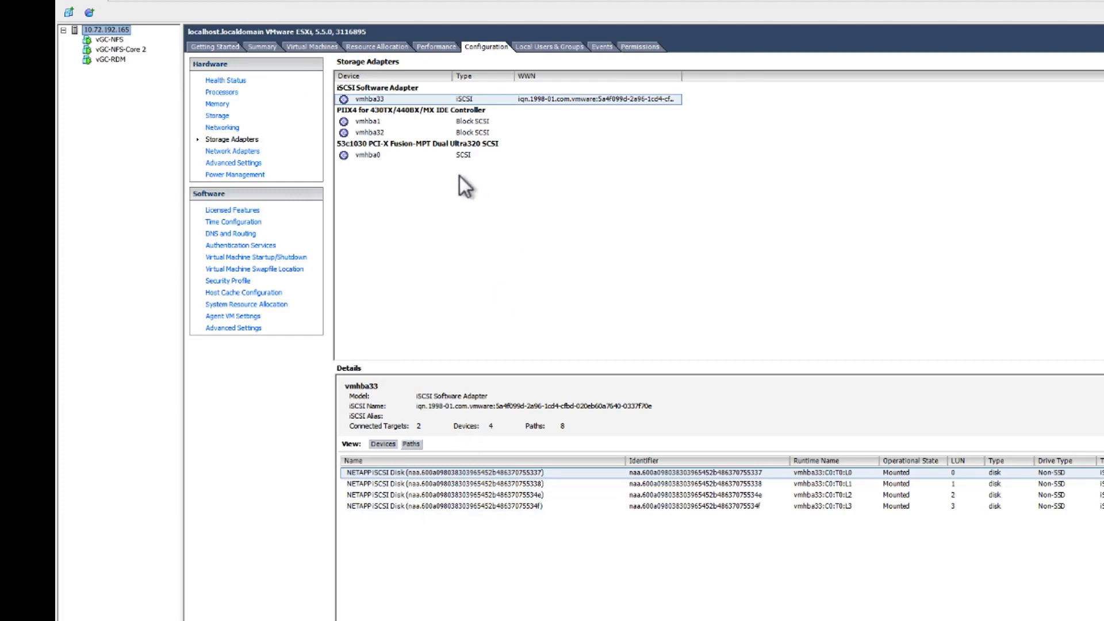
mouse_move(421, 233)
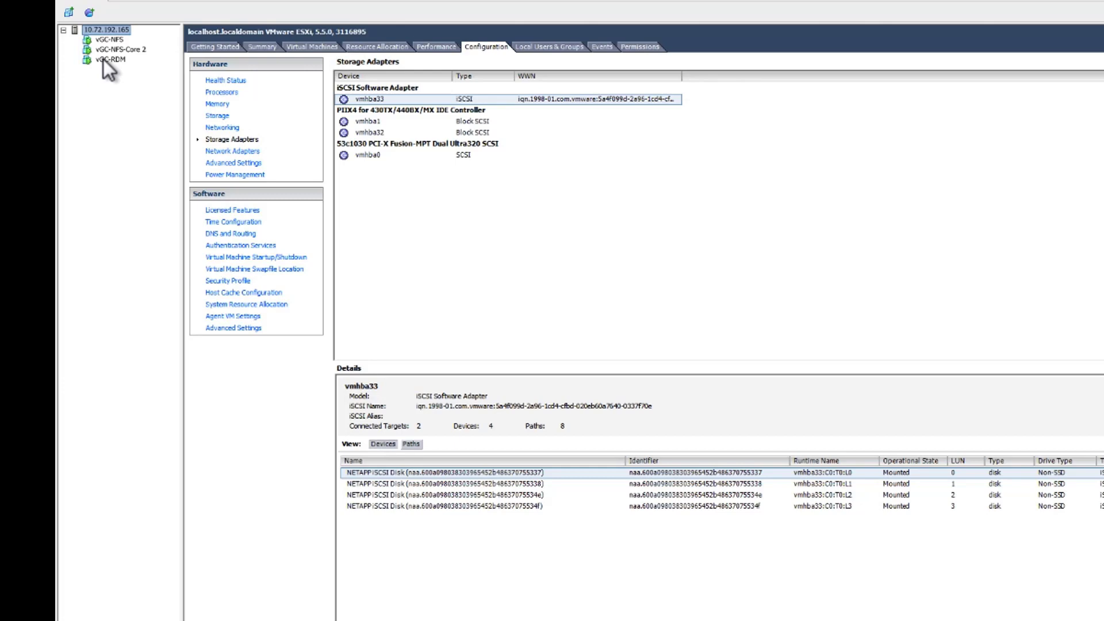
left_click(110, 59)
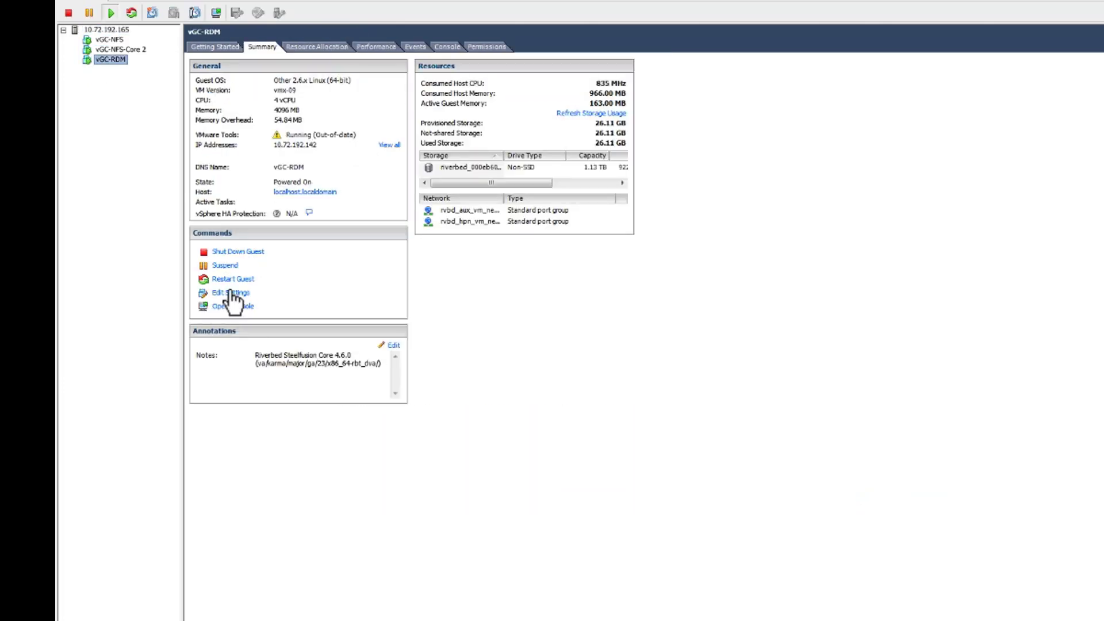
Start adding a raw device mapping hard disk to vGC-RDM's hardware.
left_click(230, 292)
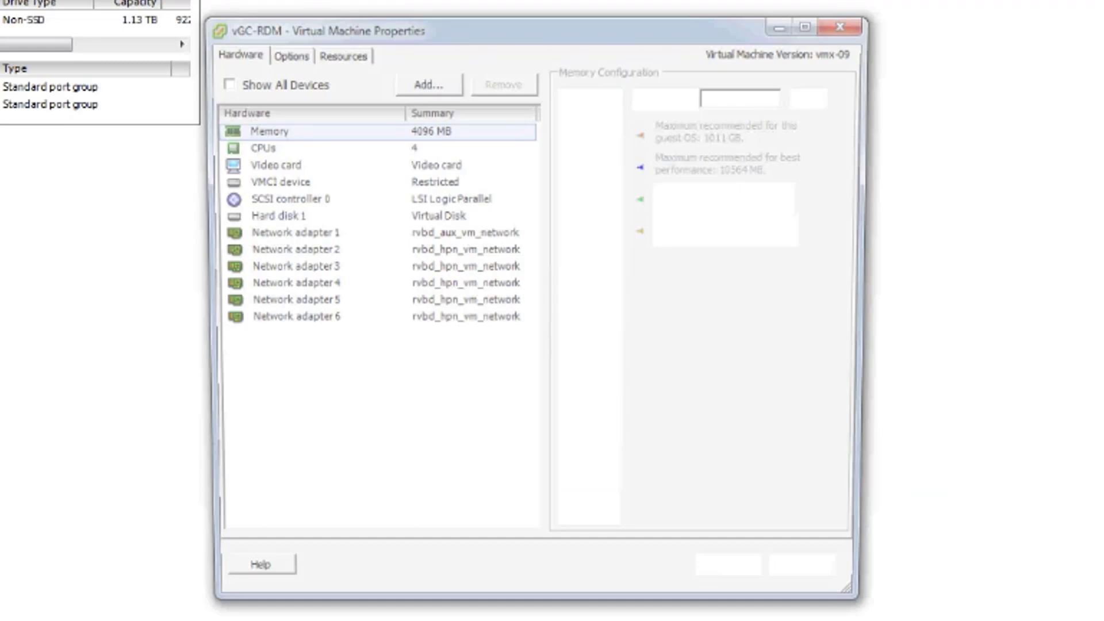
left_click(426, 84)
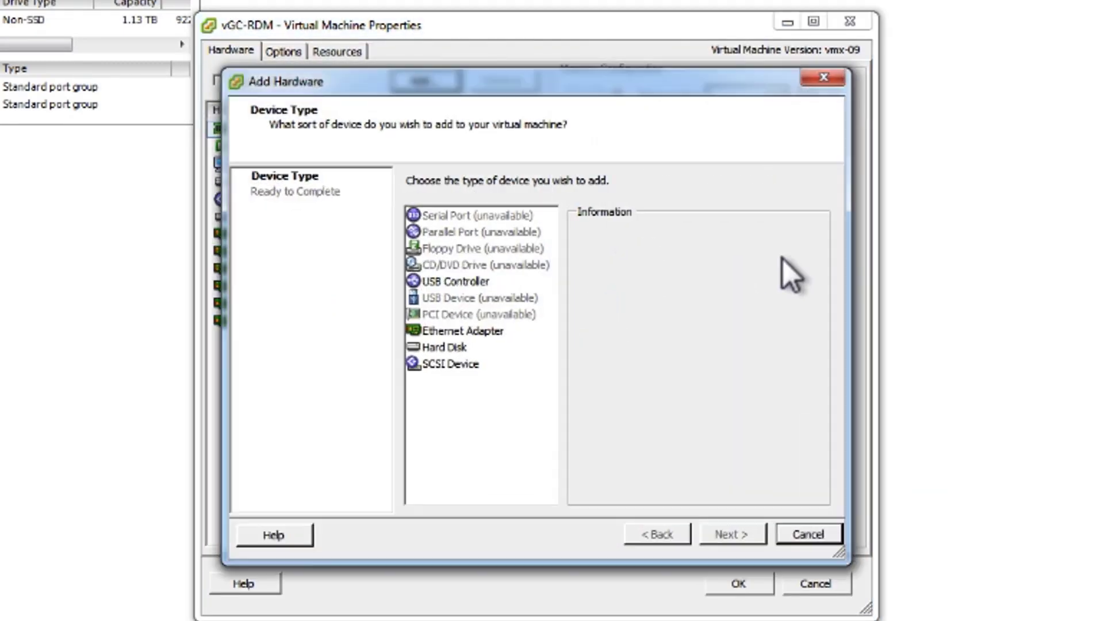
left_click(442, 347)
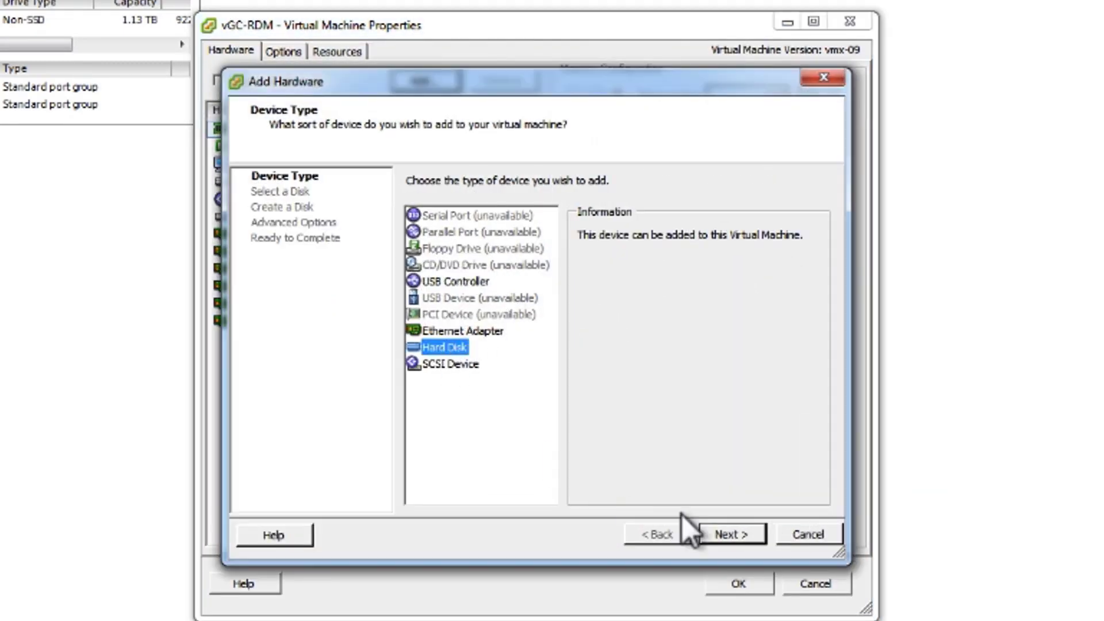
left_click(731, 534)
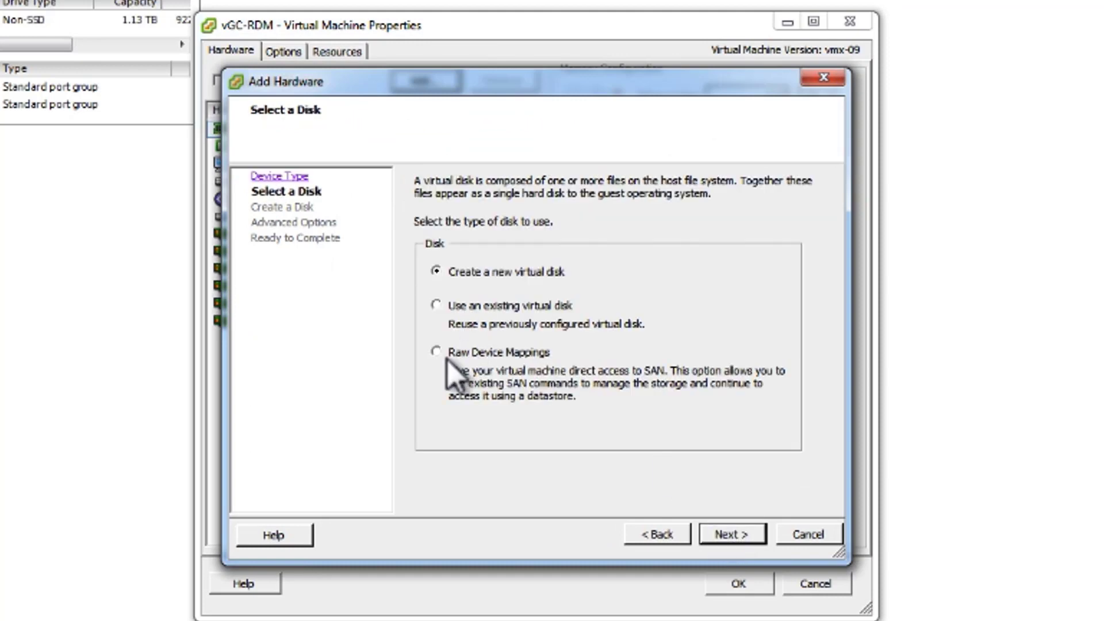
left_click(436, 352)
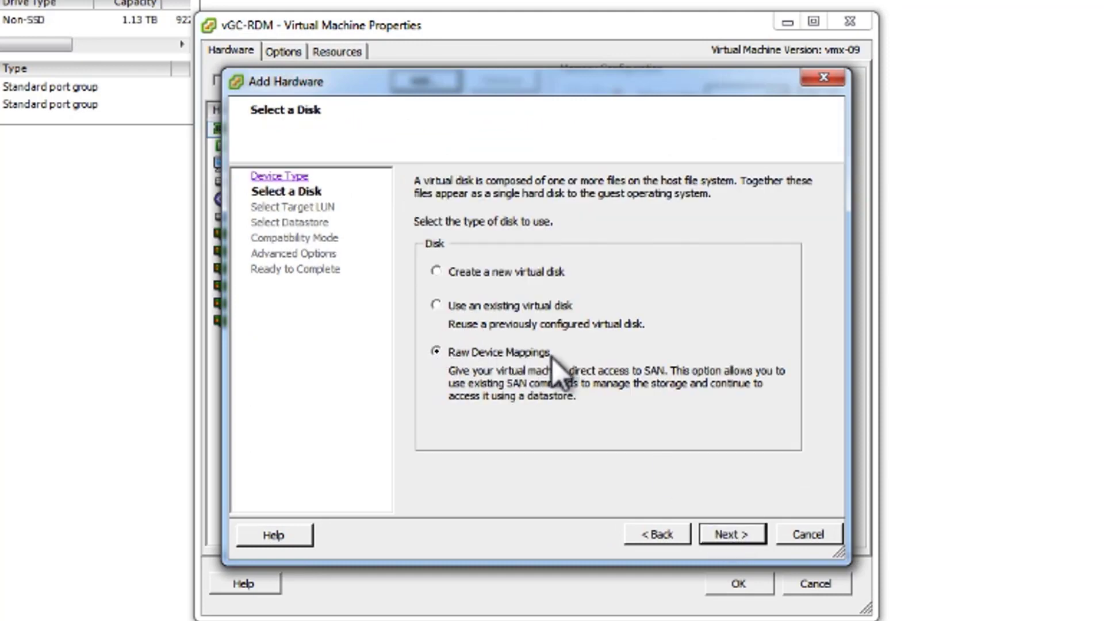
left_click(731, 534)
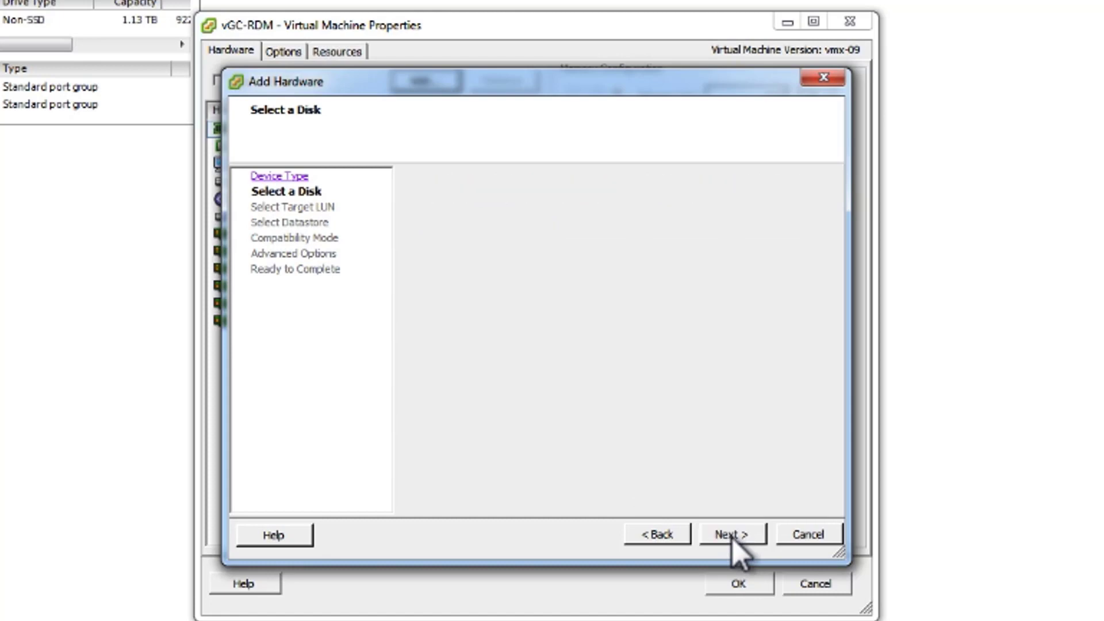
Map the 15.01 GB LUN 2 in physical compatibility mode, stored with the VM, and apply it.
left_click(730, 534)
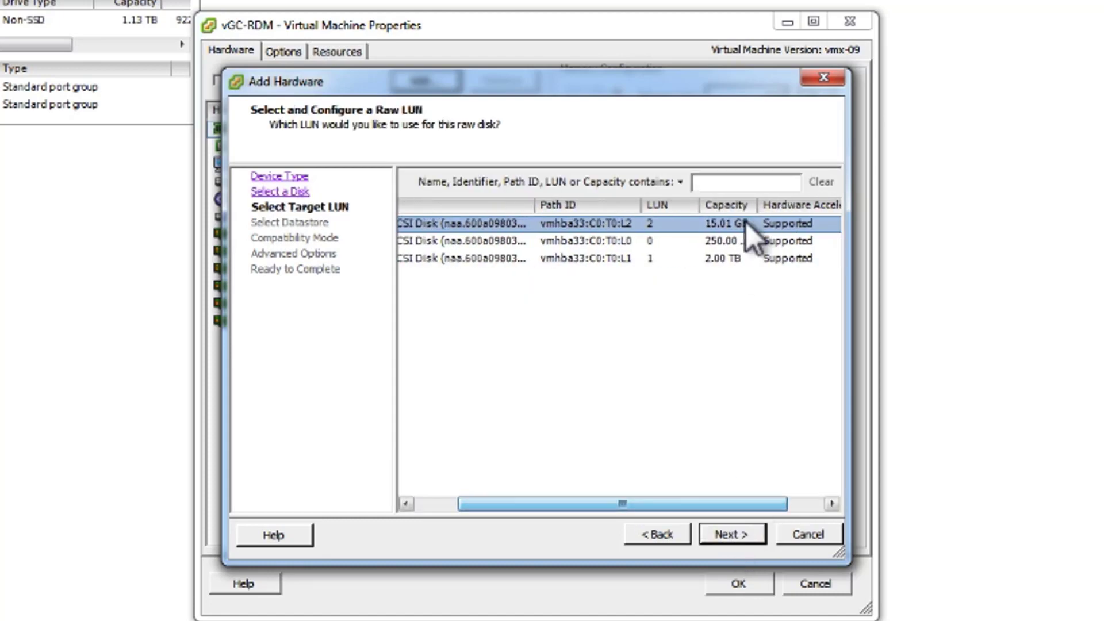
left_click(730, 534)
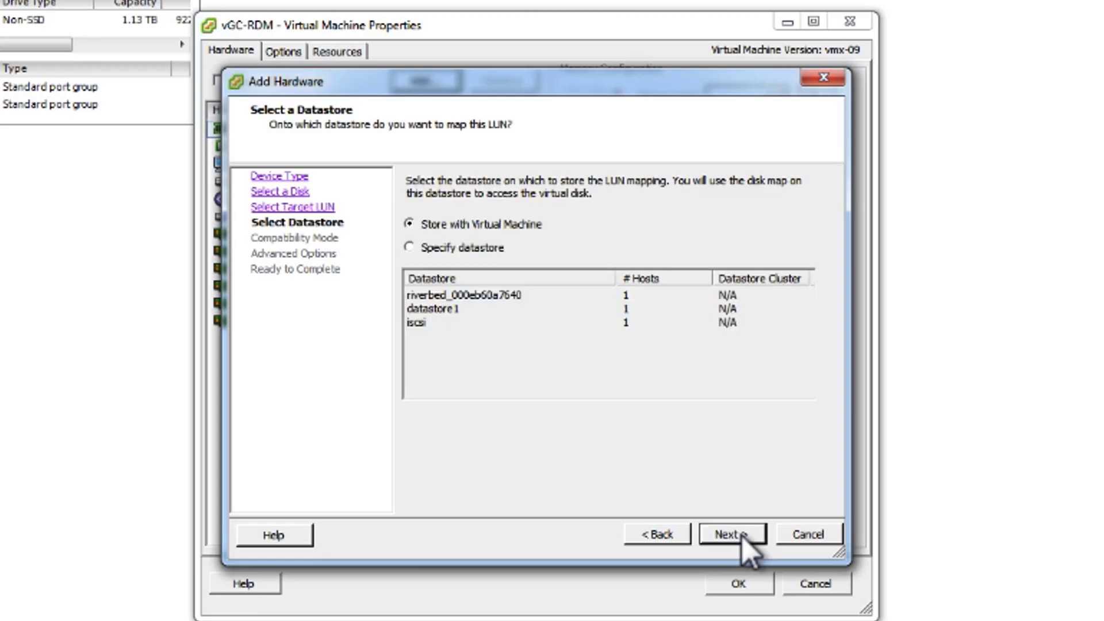
left_click(731, 534)
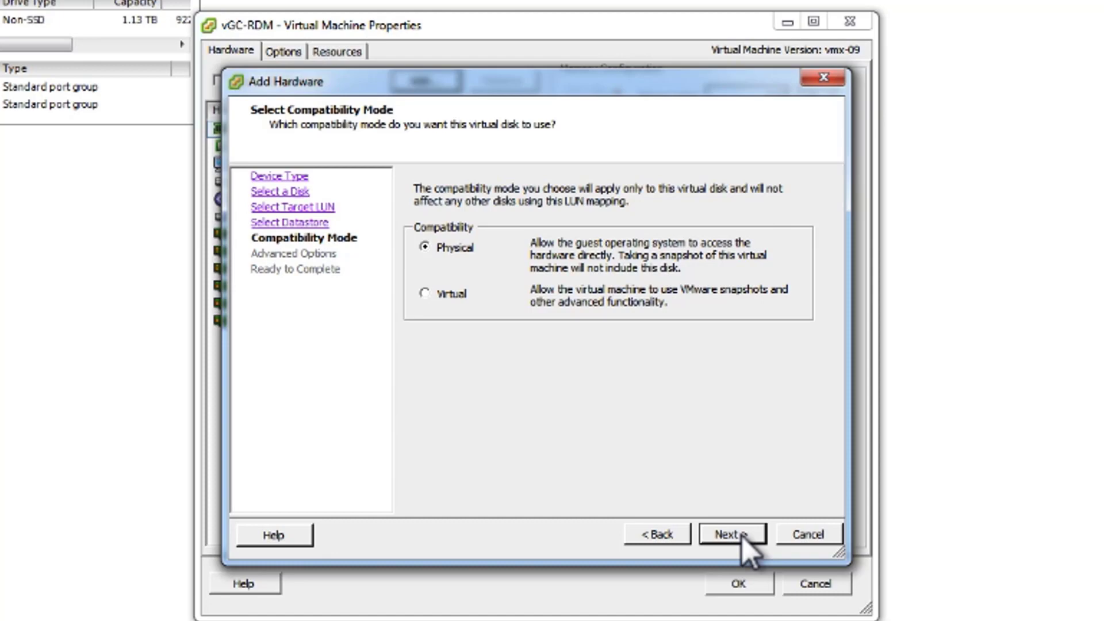
left_click(730, 535)
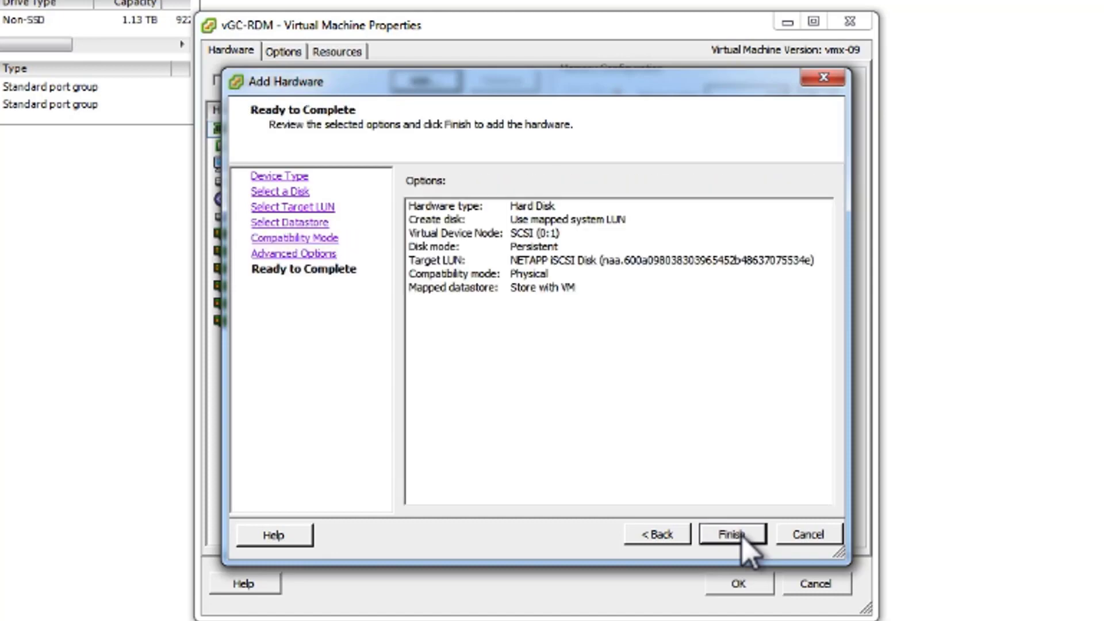
left_click(732, 533)
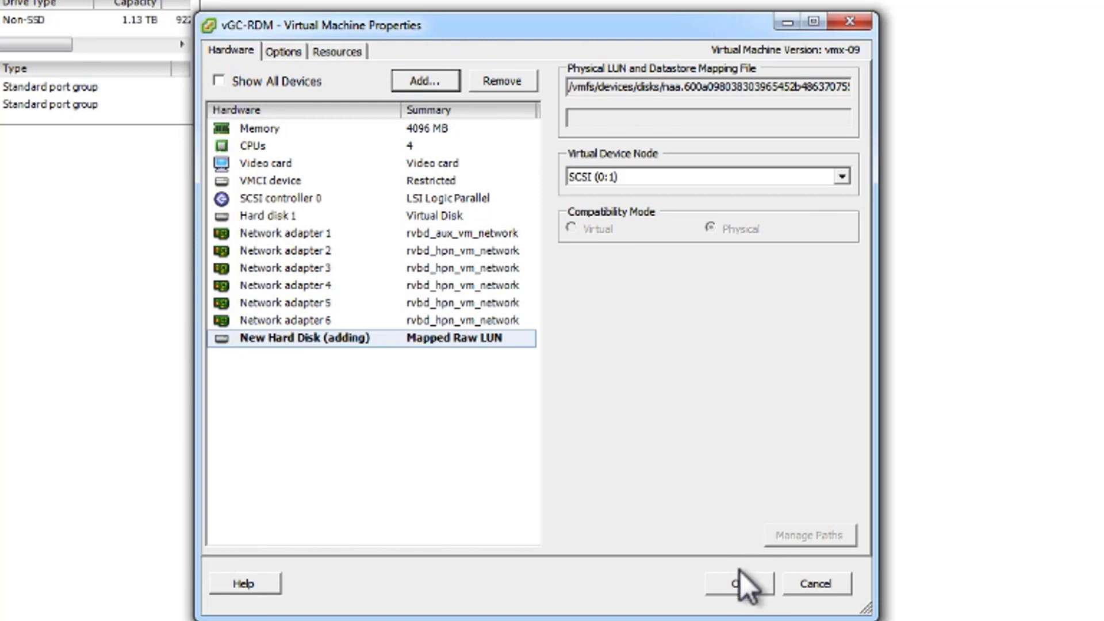
left_click(738, 583)
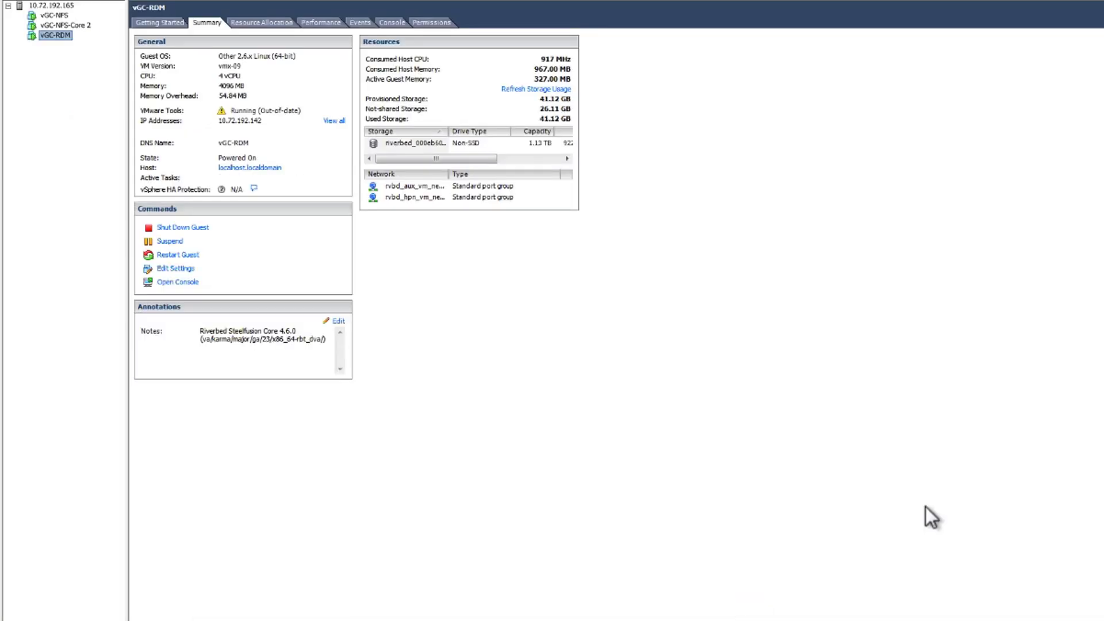
mouse_move(561, 182)
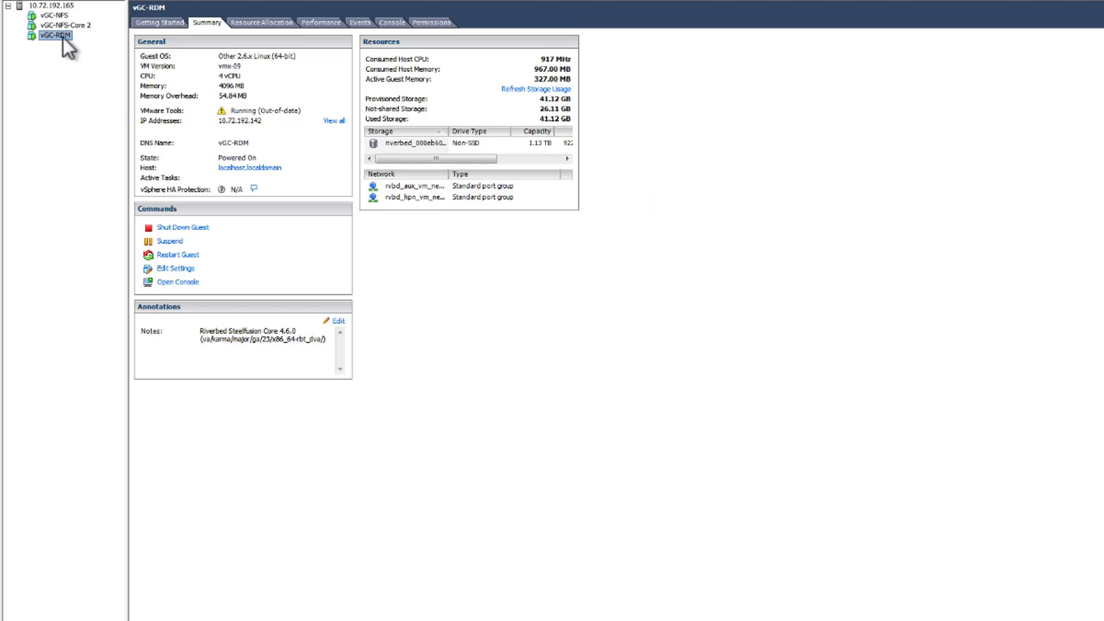
mouse_move(69, 51)
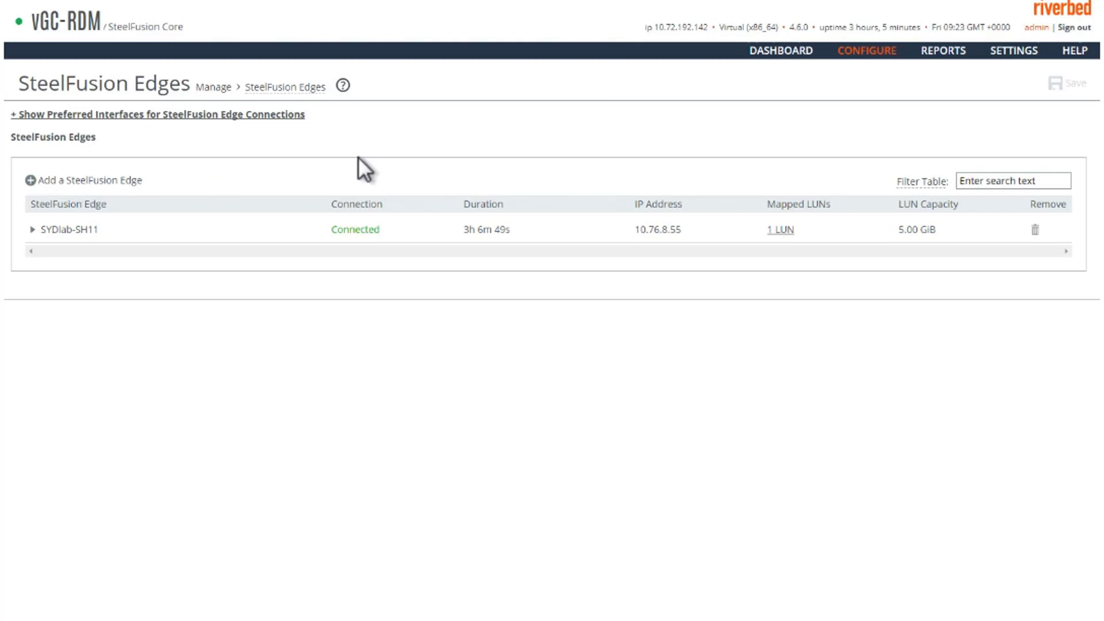
View the iSCSI Initiator / MPIO settings, then the LUNs page listing the 5 GB Test LUN online.
left_click(866, 50)
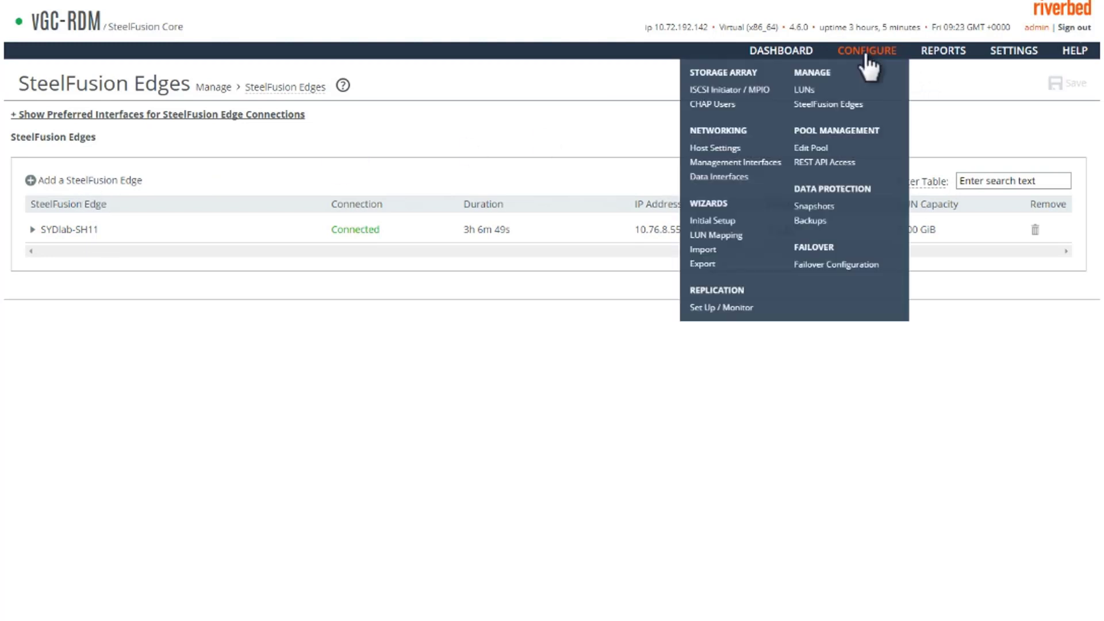
mouse_move(750, 119)
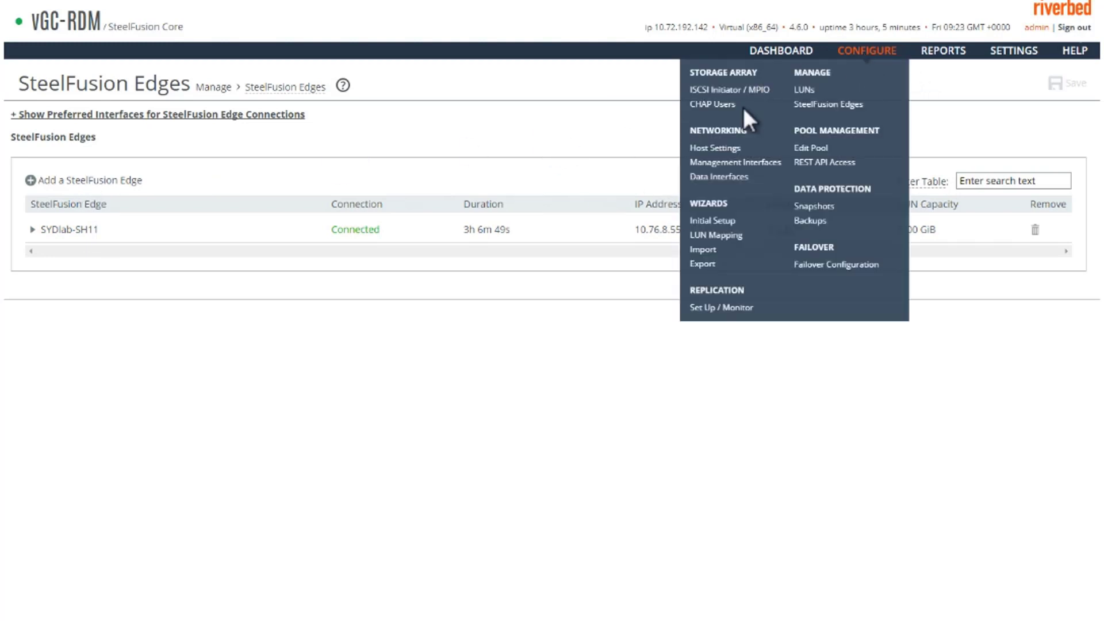
left_click(727, 90)
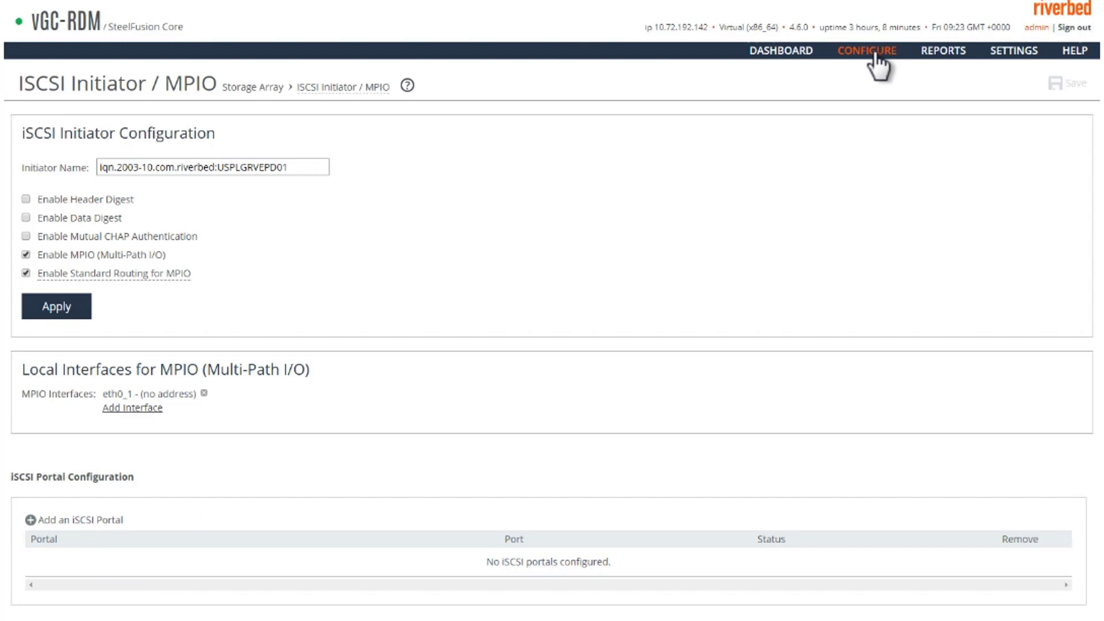
left_click(867, 49)
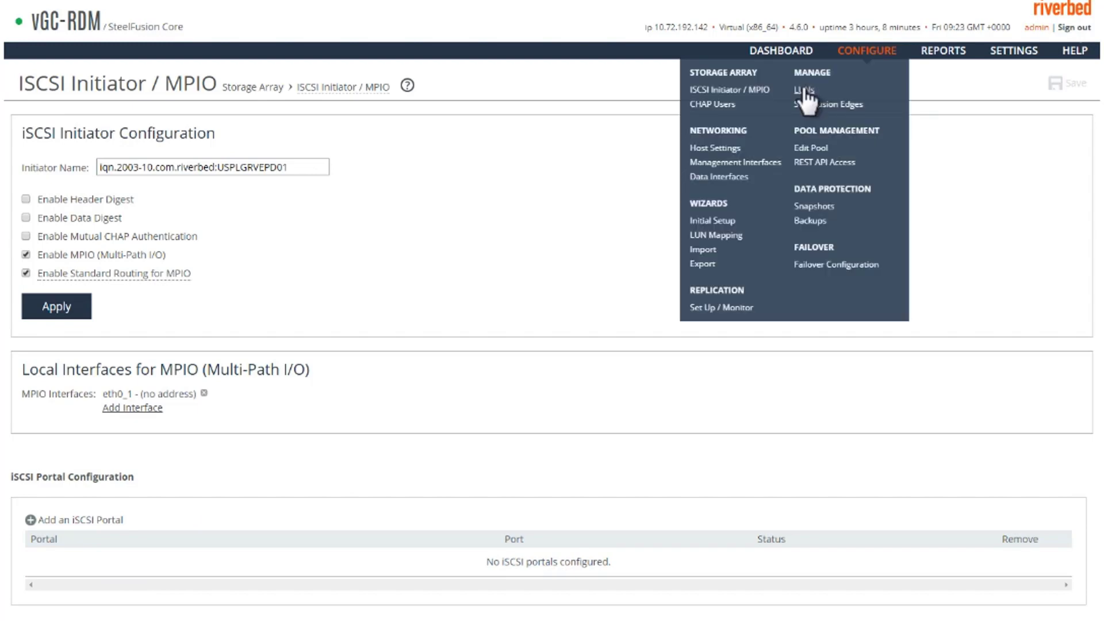
left_click(806, 89)
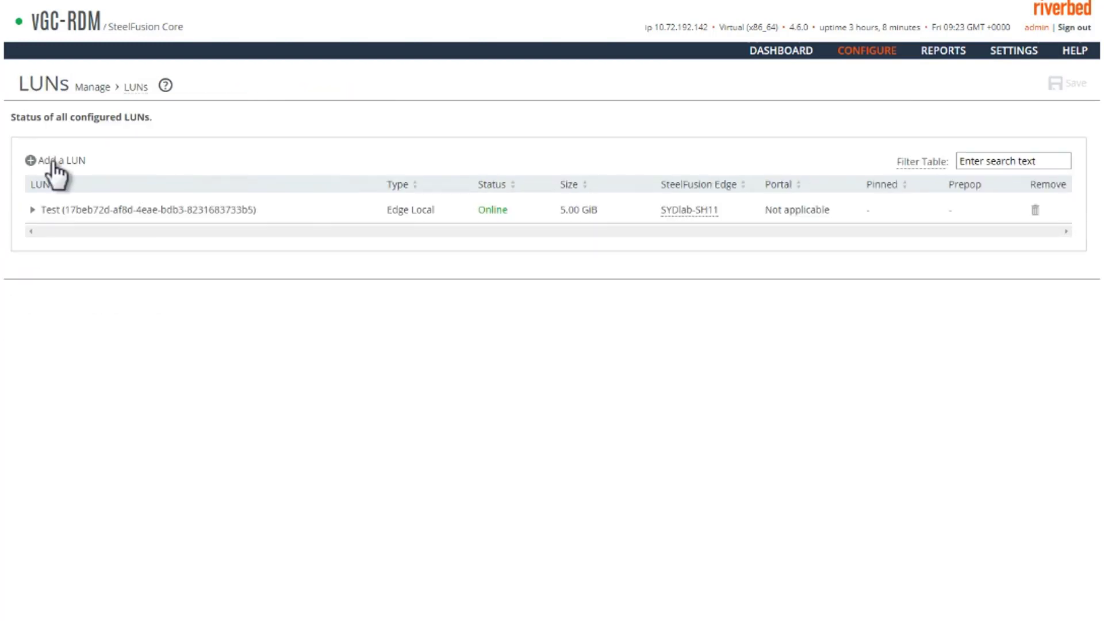
Add a 15.01 GiB Block Disk LUN with alias Test-RDM-LUN, shown unmapped.
left_click(58, 161)
type("T")
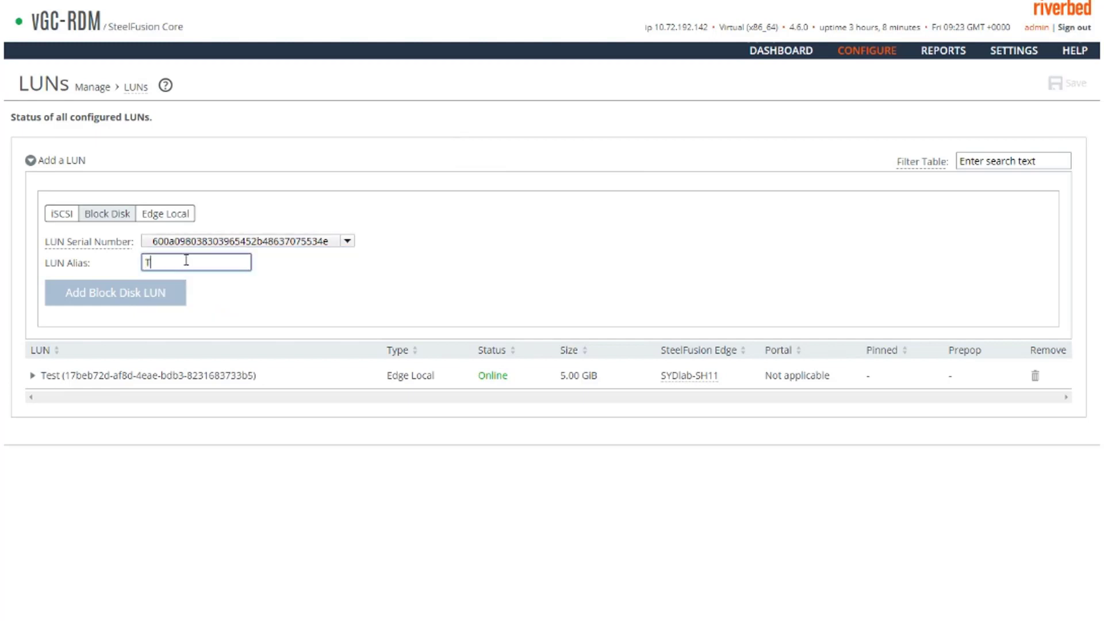
type("est-RDM-LUN")
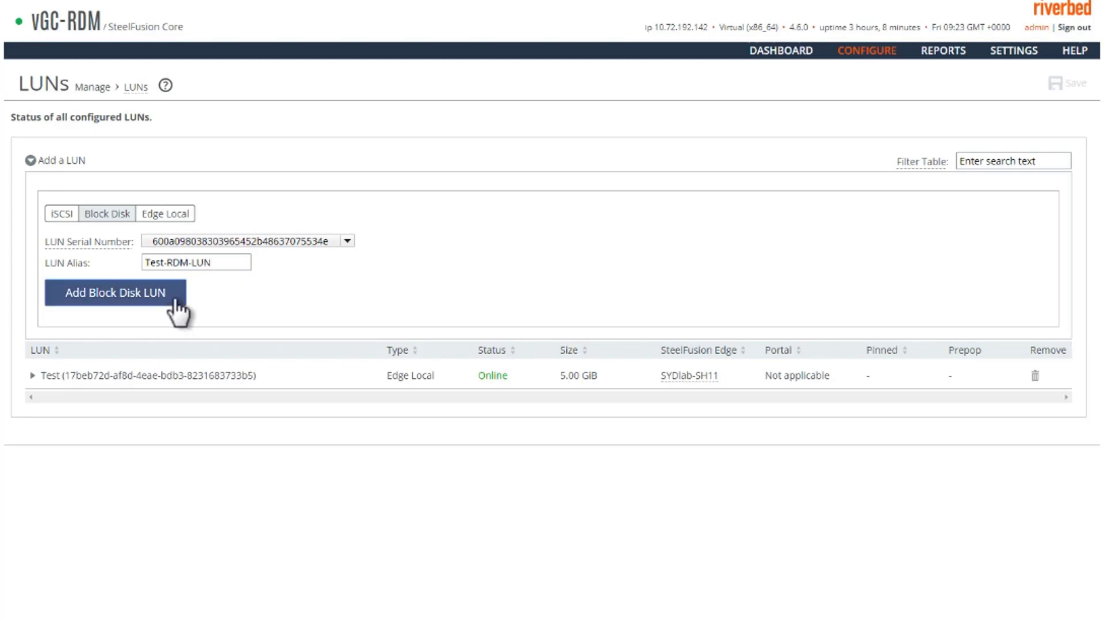
left_click(115, 291)
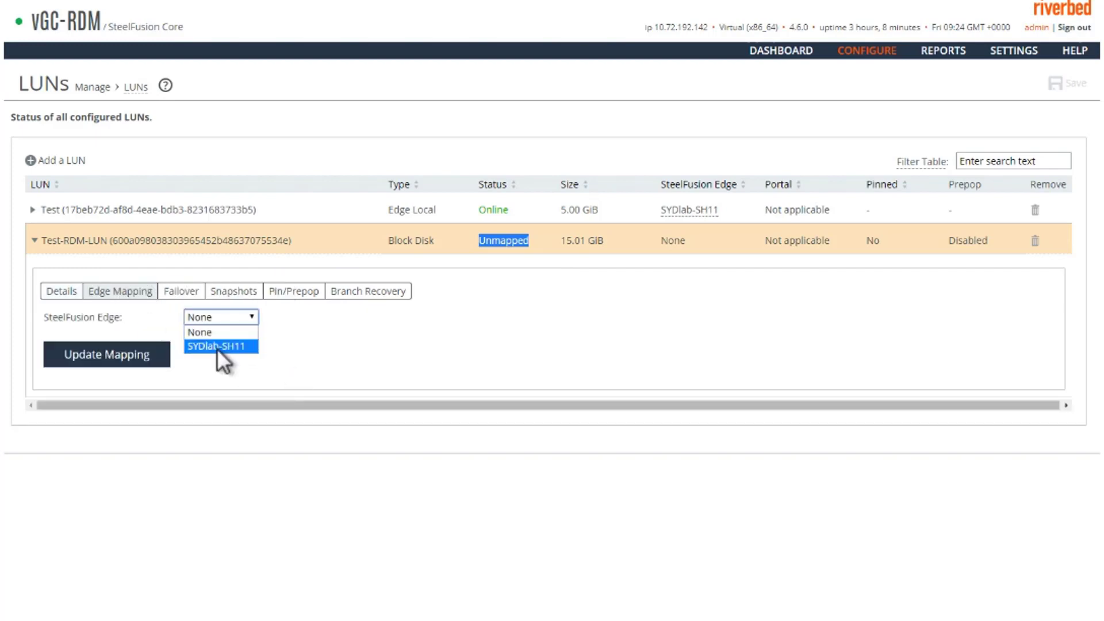
Map Test-RDM-LUN to SYDlab-SH11; the edges list shows 2 mapped LUNs totaling 20.01 GiB.
left_click(221, 346)
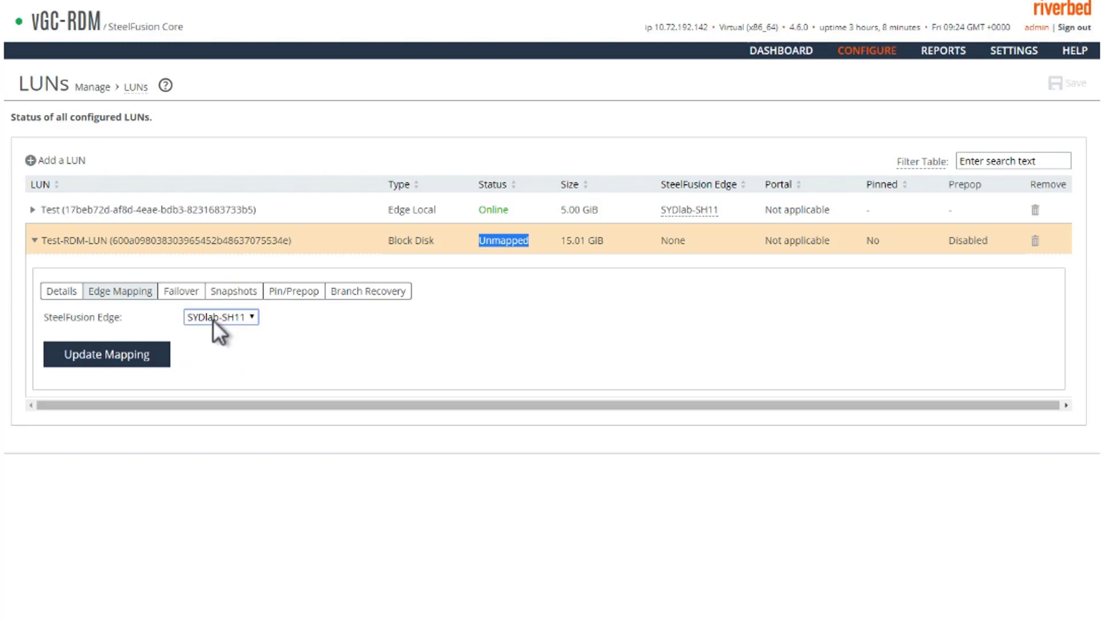
left_click(105, 353)
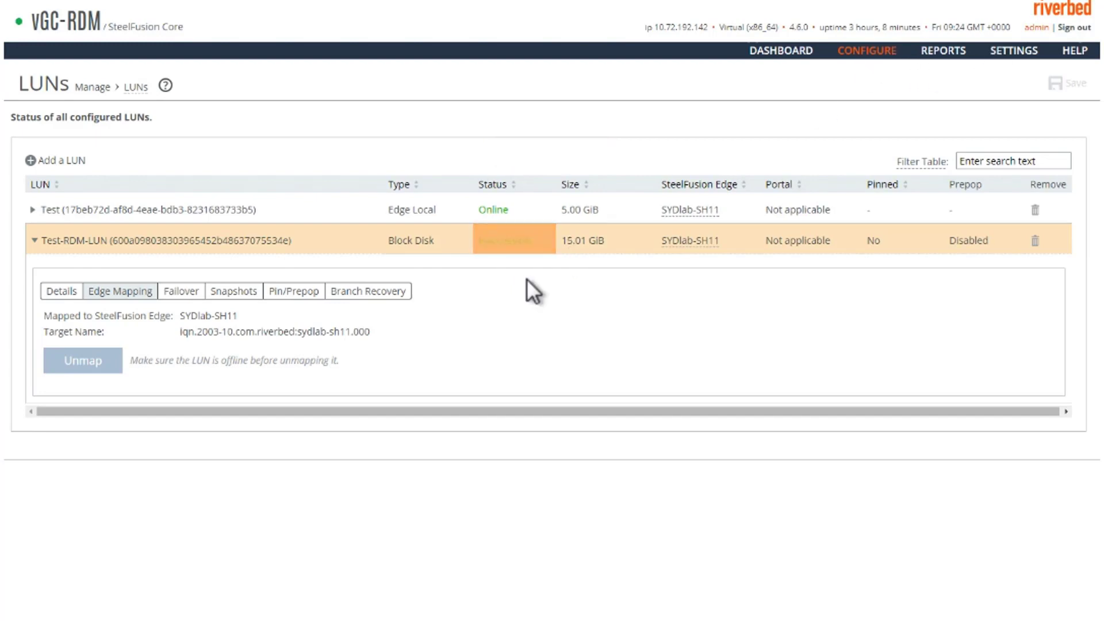
left_click(868, 50)
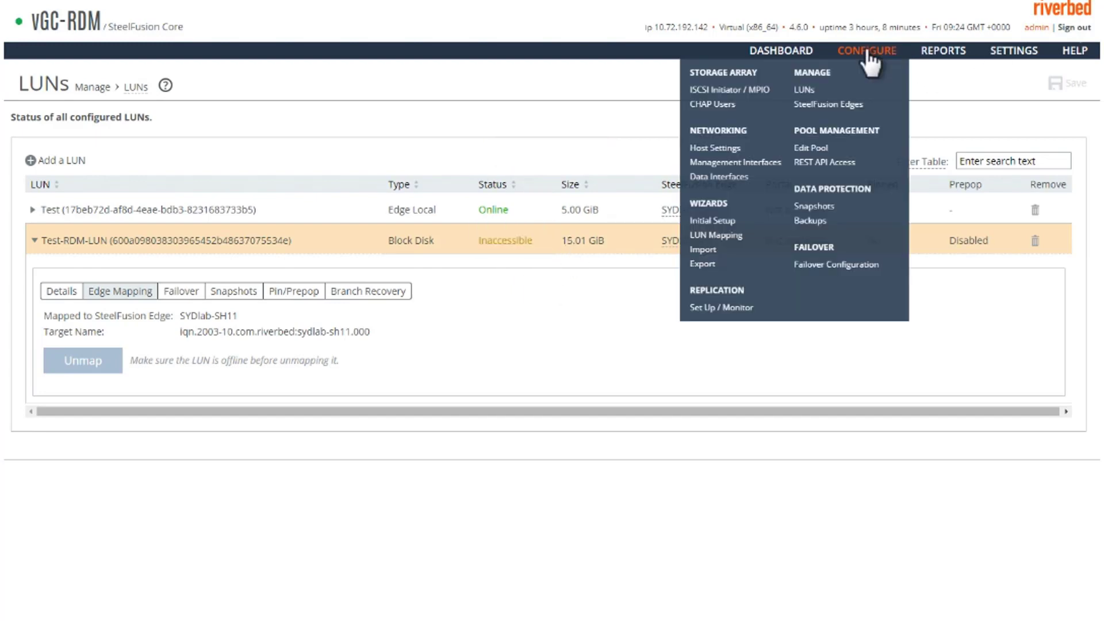
mouse_move(835, 116)
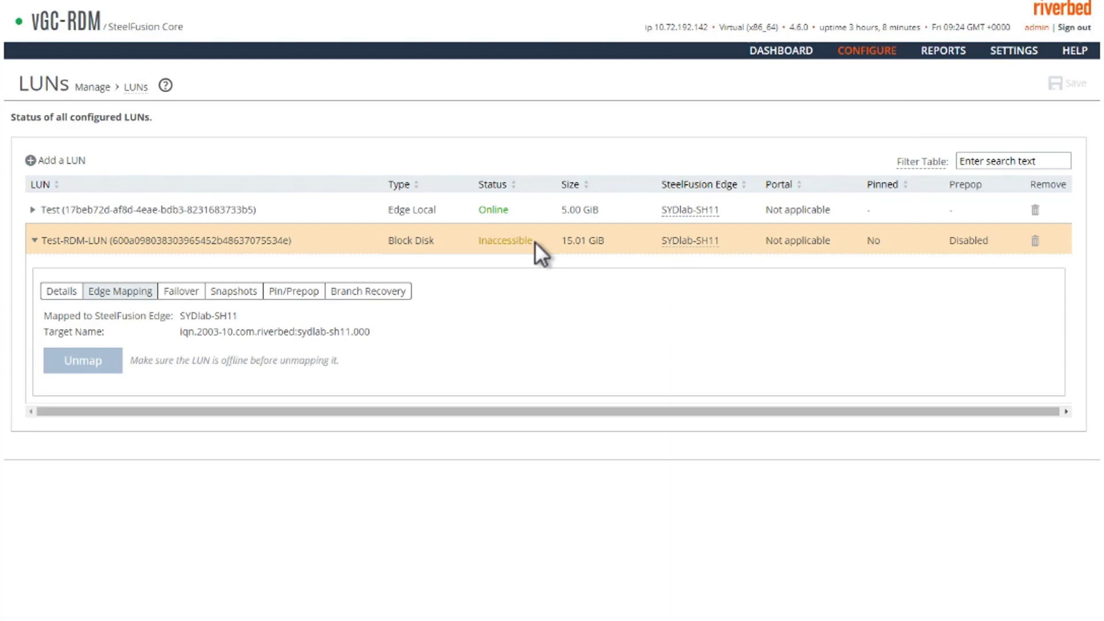
double_click(501, 240)
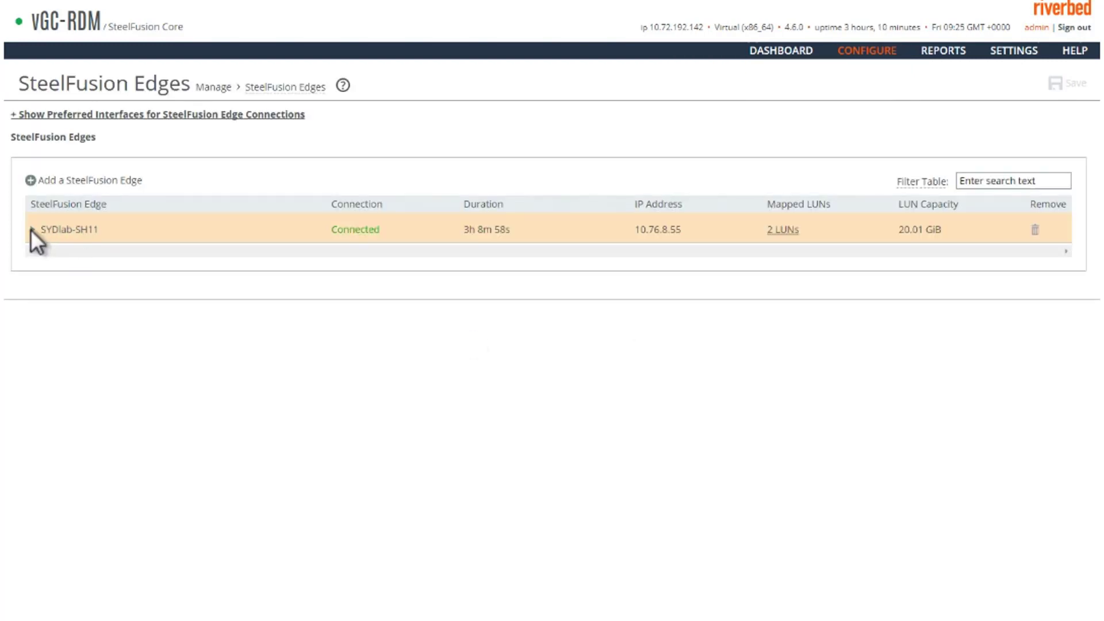
Grant the 'all' group access to Test-RDM-LUN on SYDlab-SH11; LUNs page reports it connected.
left_click(63, 230)
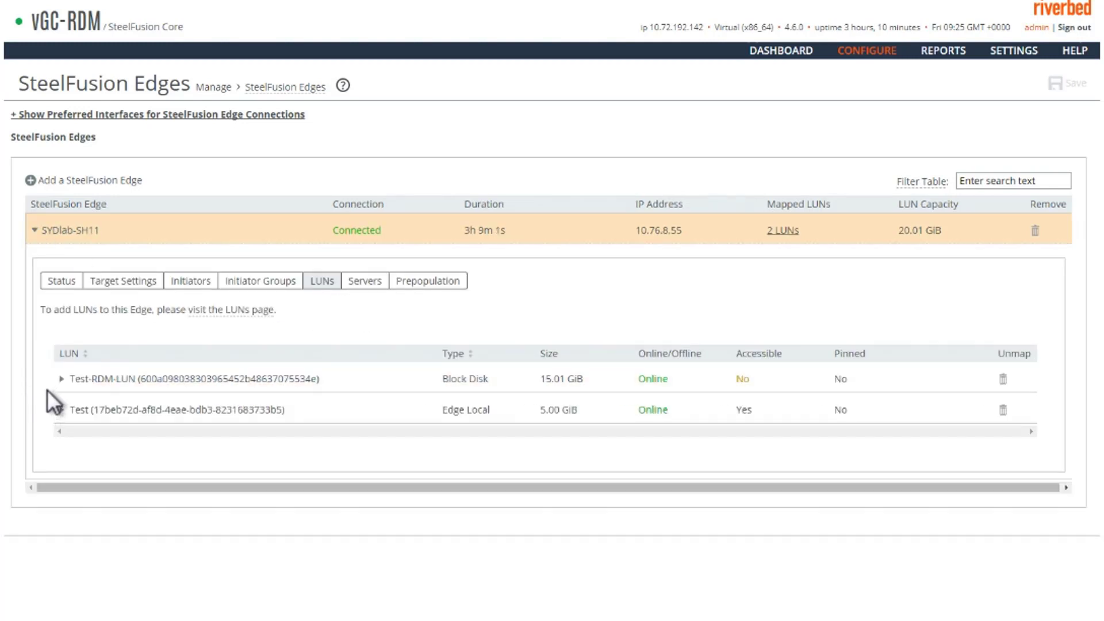
left_click(60, 379)
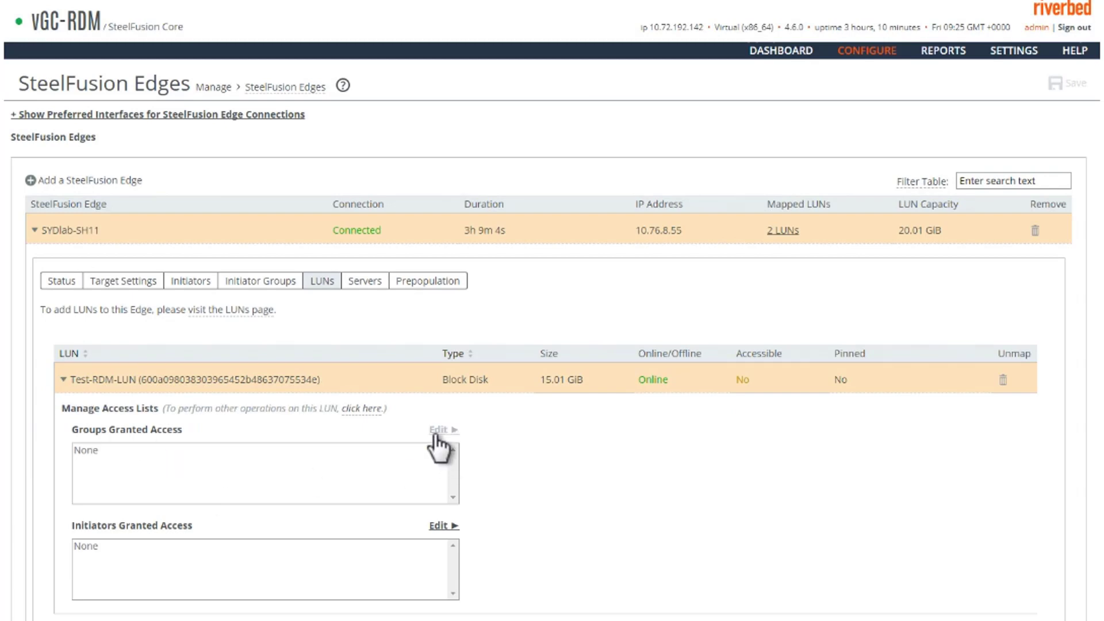
left_click(442, 429)
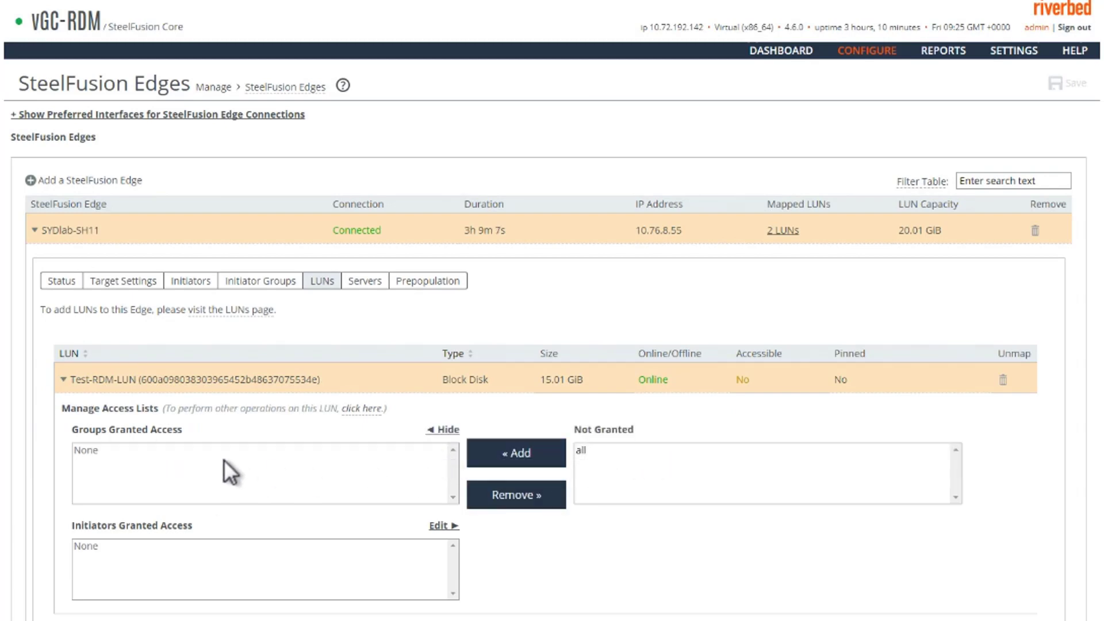
mouse_move(222, 567)
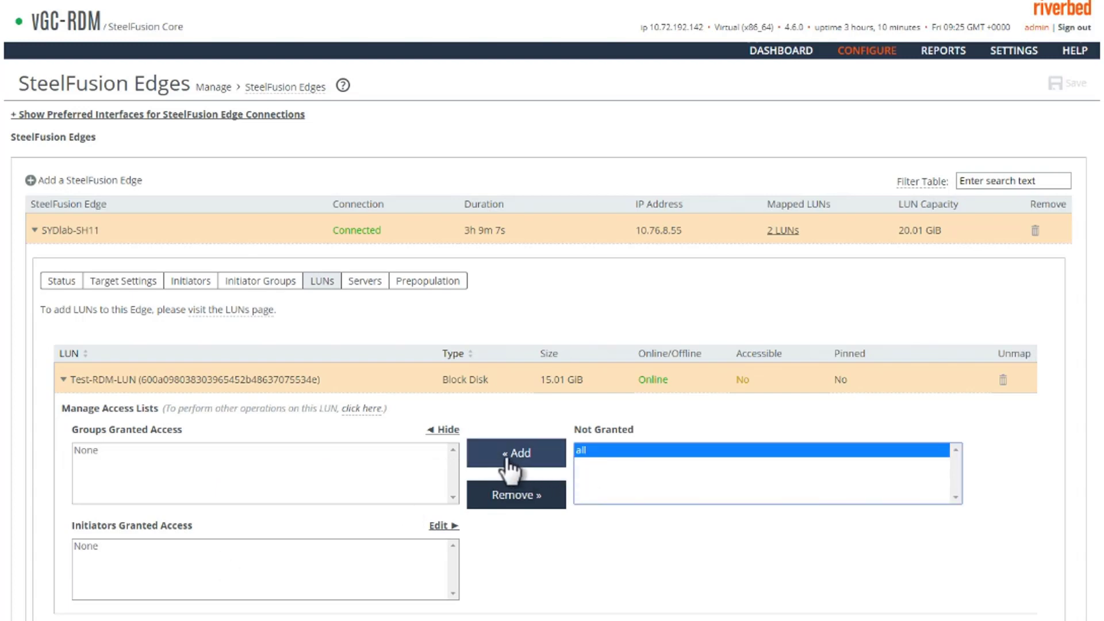
left_click(515, 453)
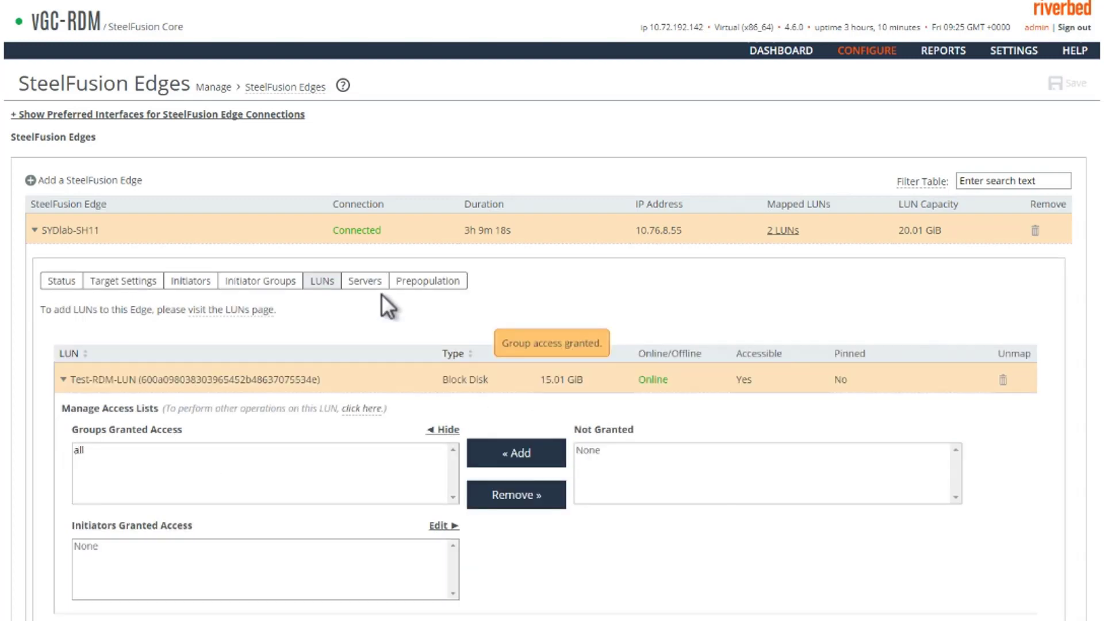
mouse_move(809, 111)
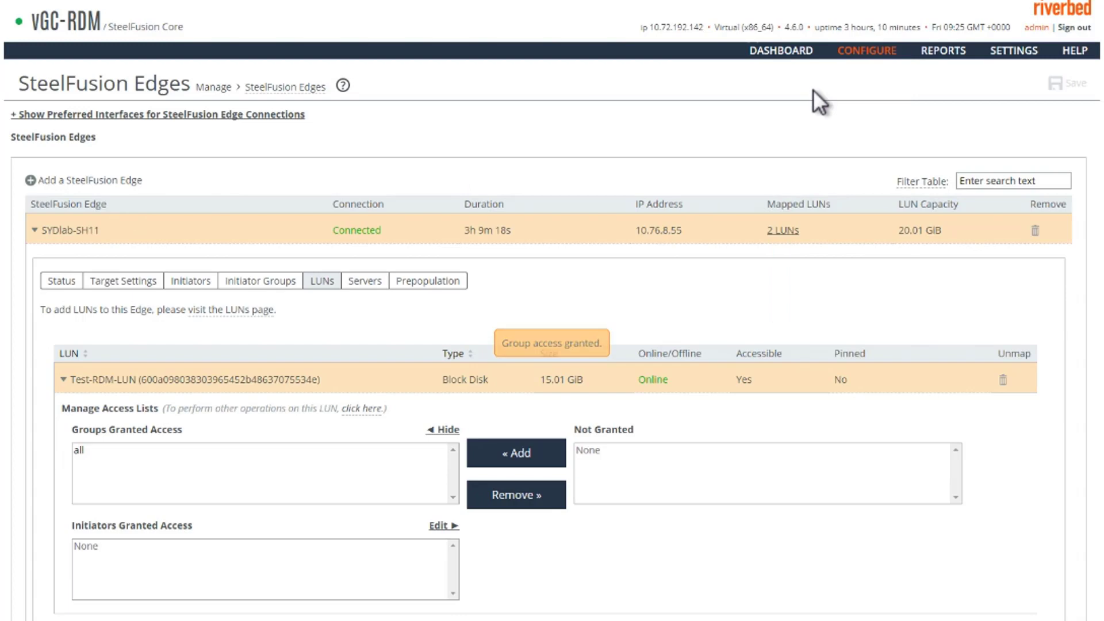
left_click(782, 230)
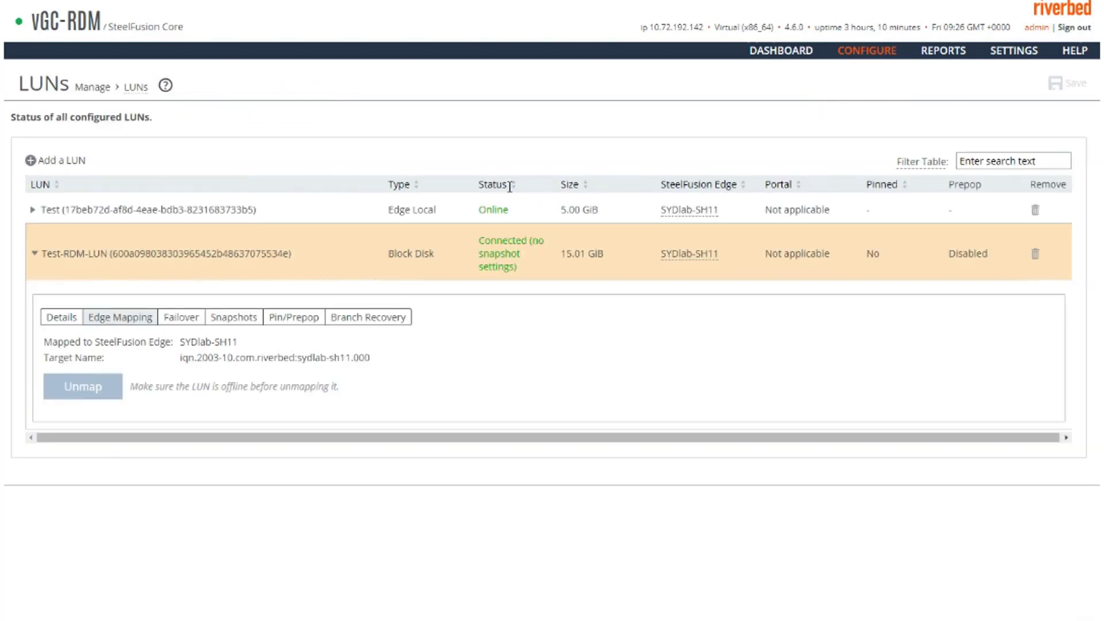
Show SYDlab-SH11's LUN list with Test-RDM-LUN connected as a 15.01 GB block disk, LUN ID 2.
double_click(498, 241)
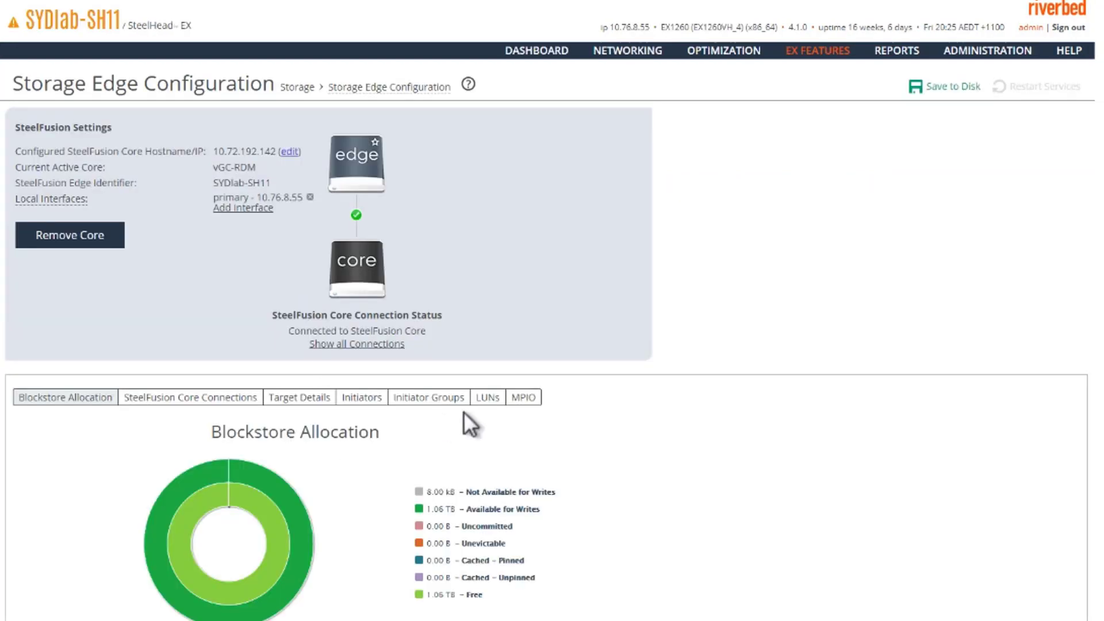
left_click(492, 397)
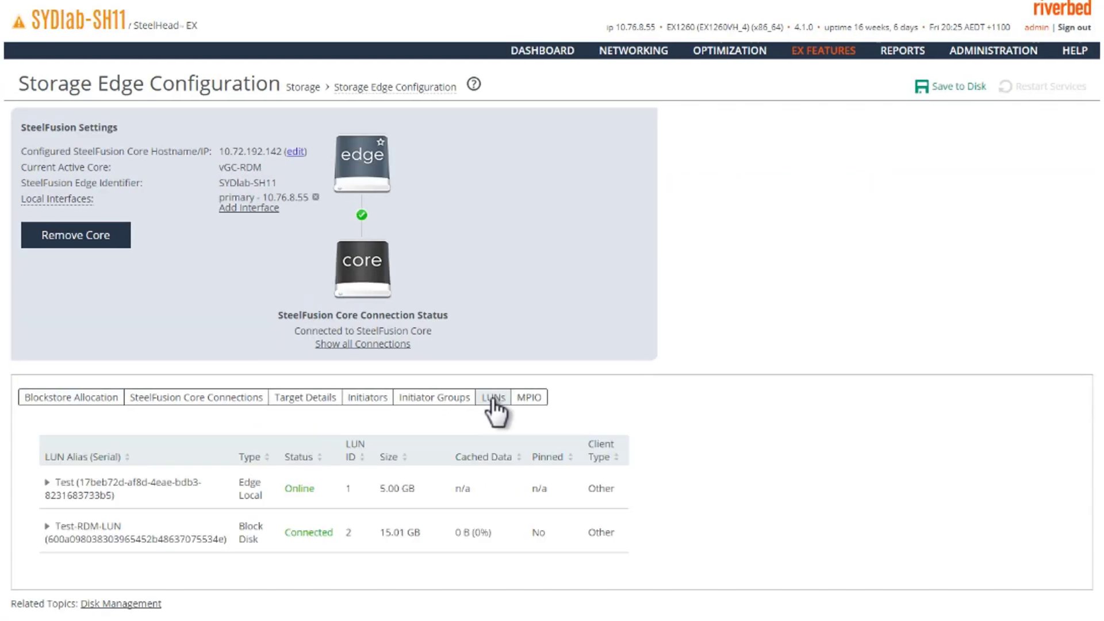